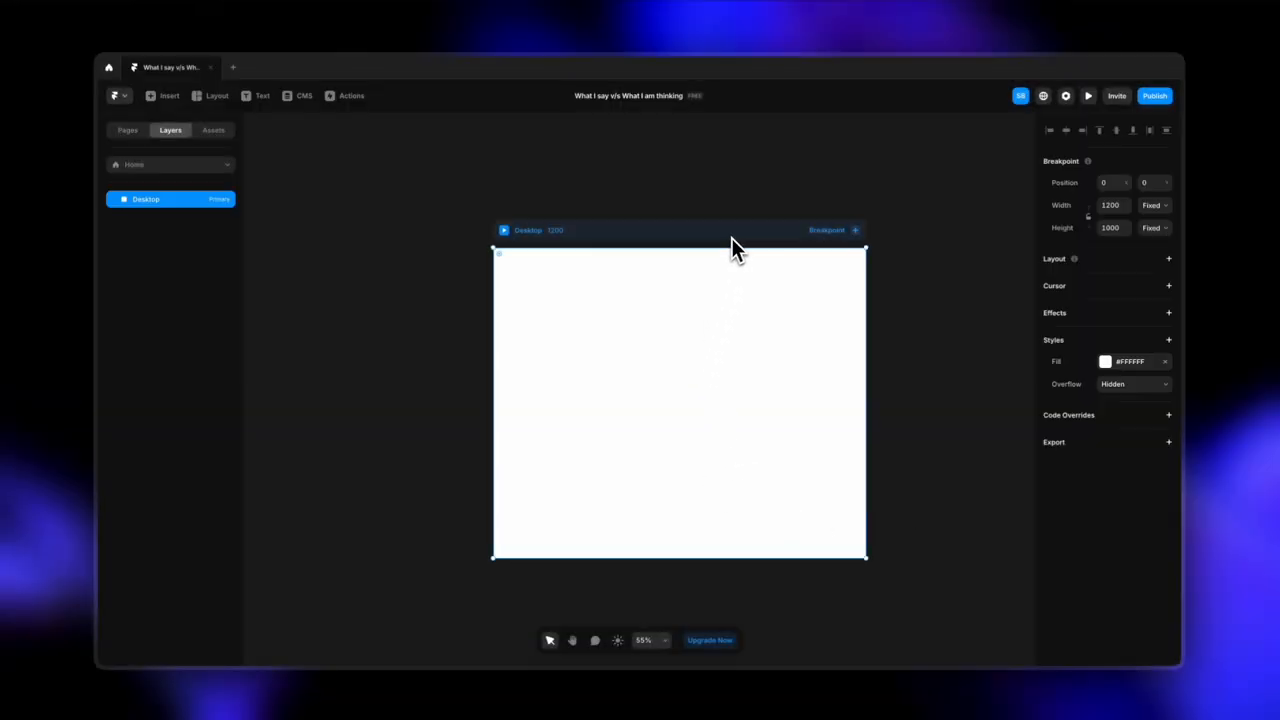
mouse_move(918, 270)
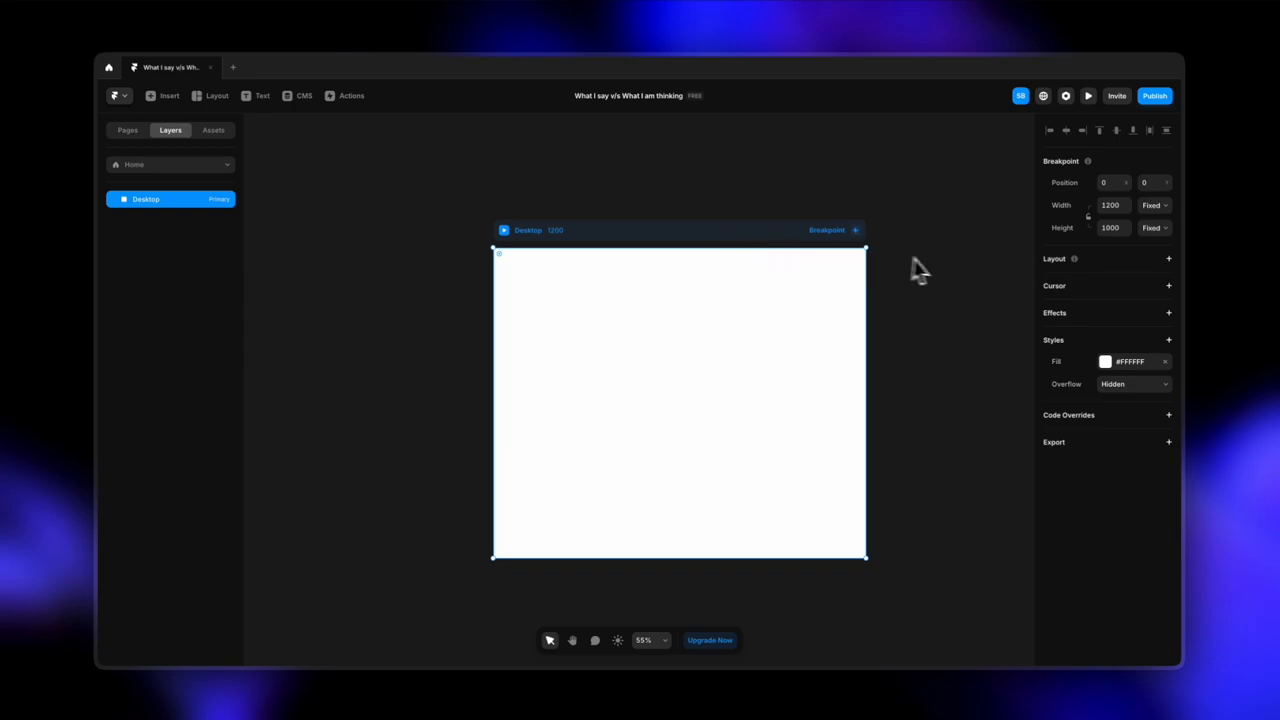
Add a 100%-wide, 100vh stack to Desktop with a new text layer inside it.
click(1168, 258)
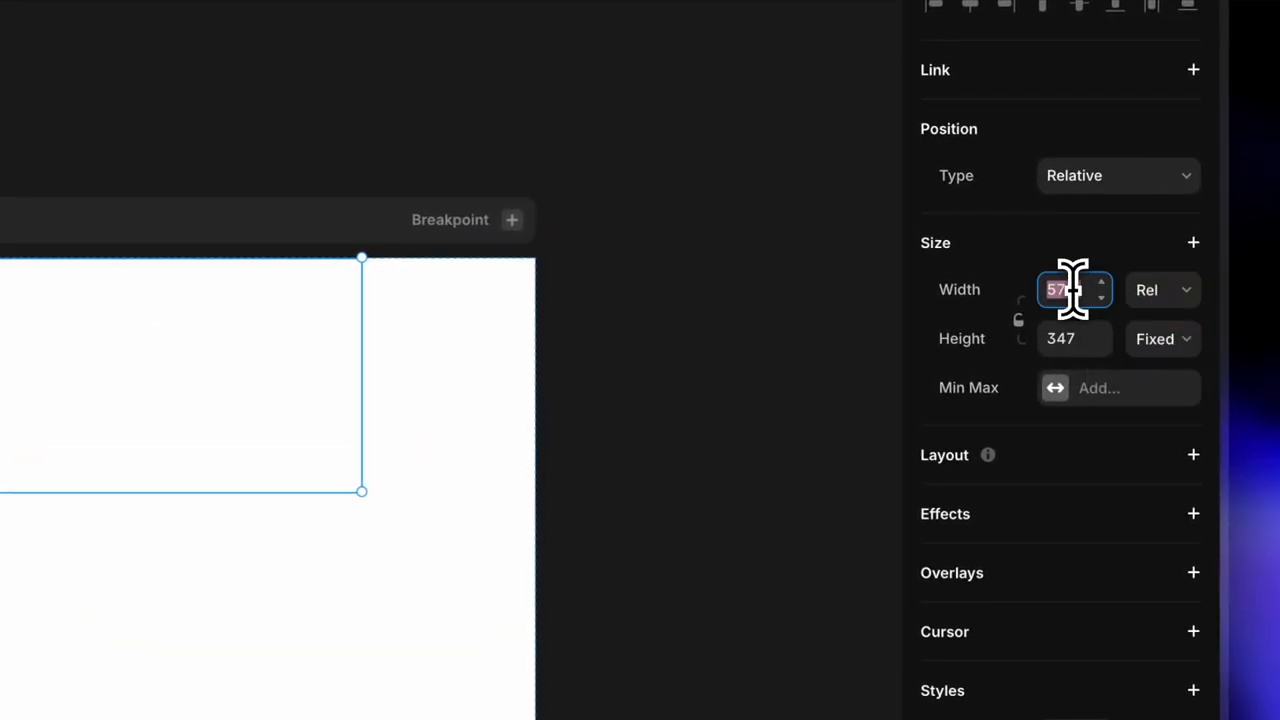
text(100%)
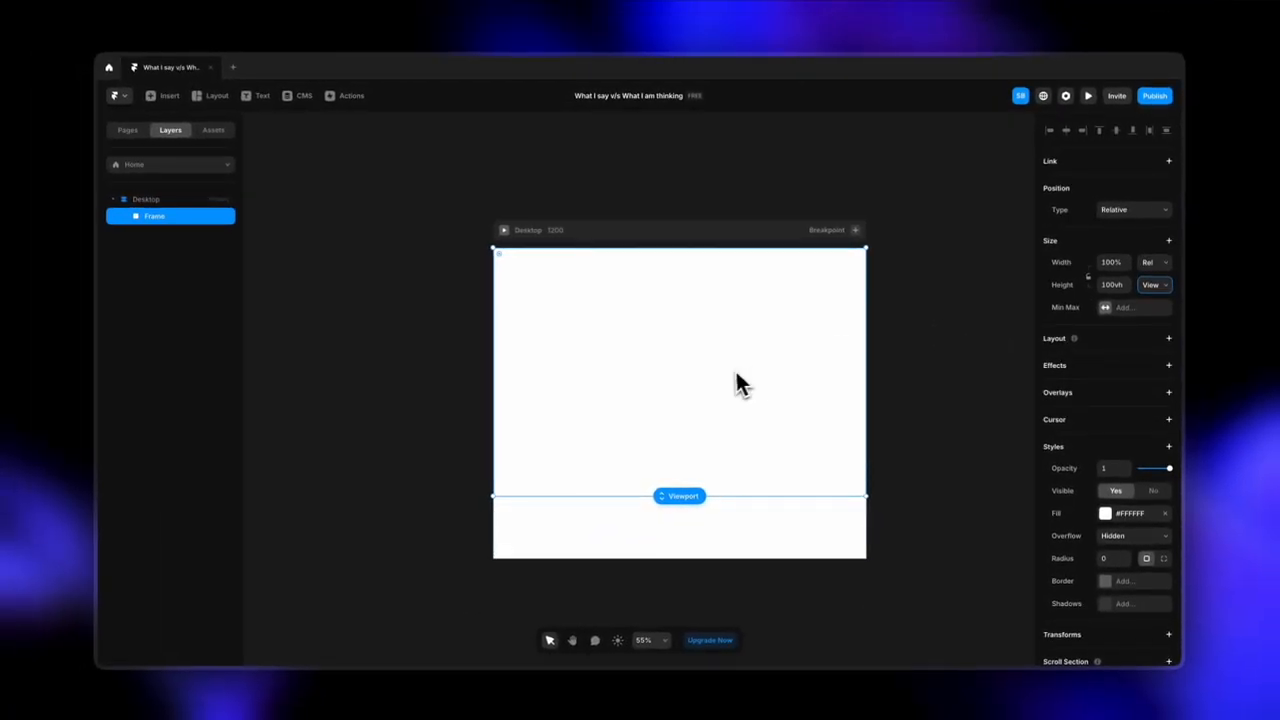
click(1168, 338)
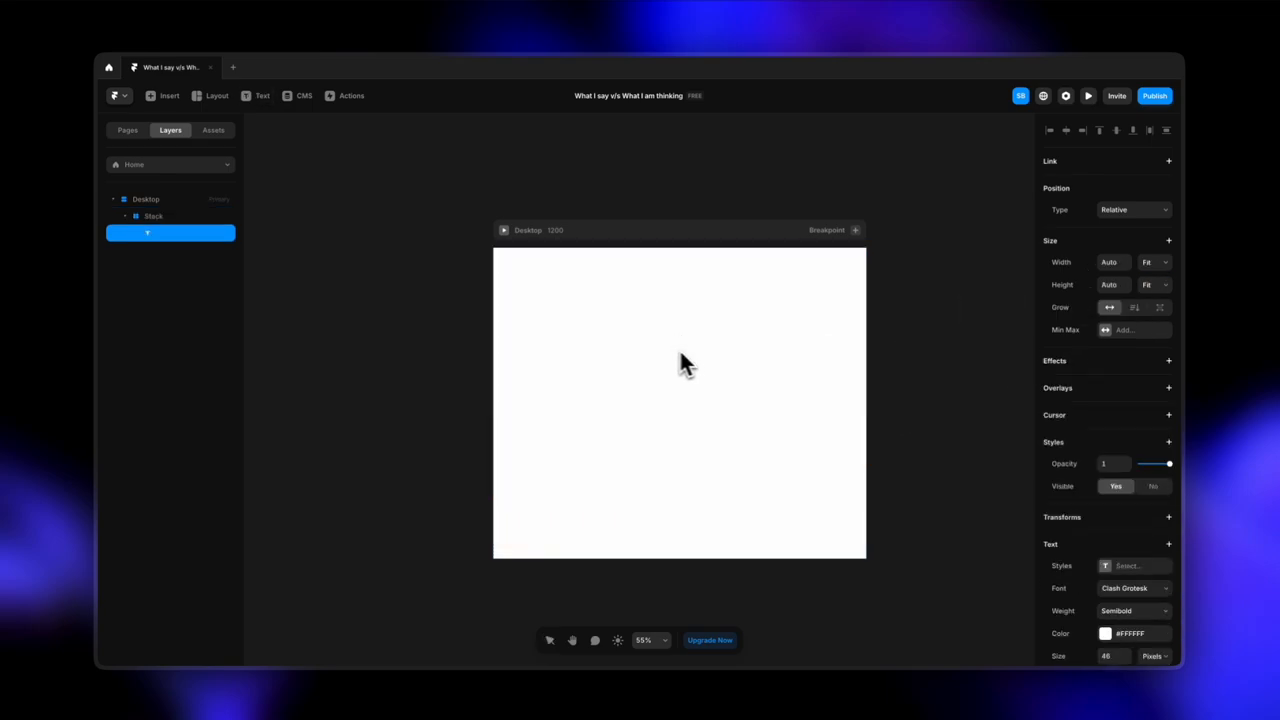
Enter the headline, duplicate its stack below, and stretch the Desktop frame to height 1925.
text(Speed's no cap, I drop designs in no time!)
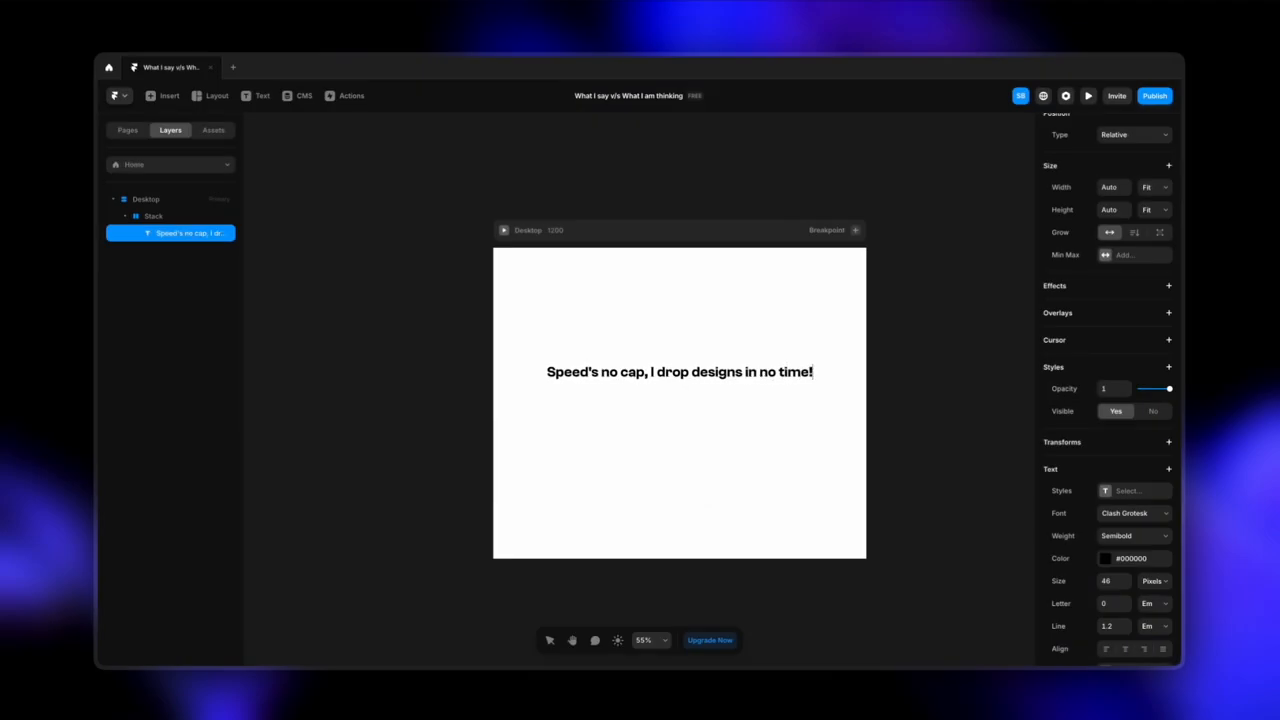
click(152, 216)
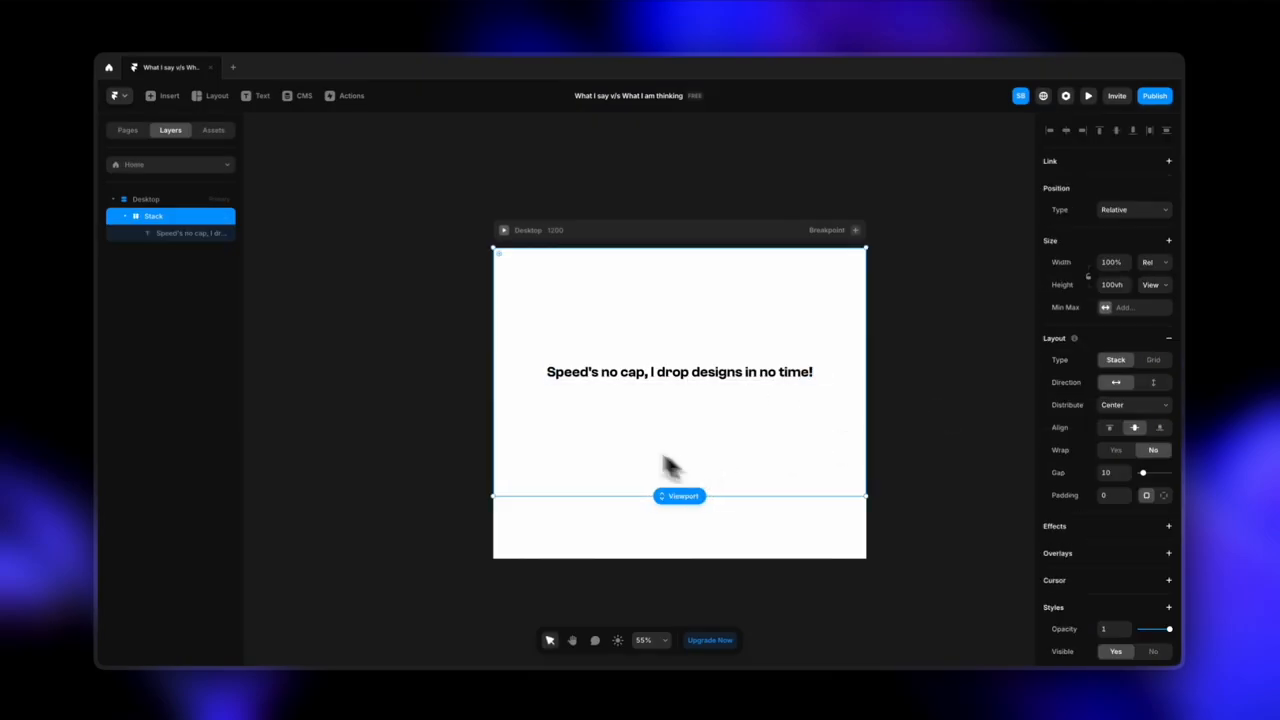
mouse_move(770, 450)
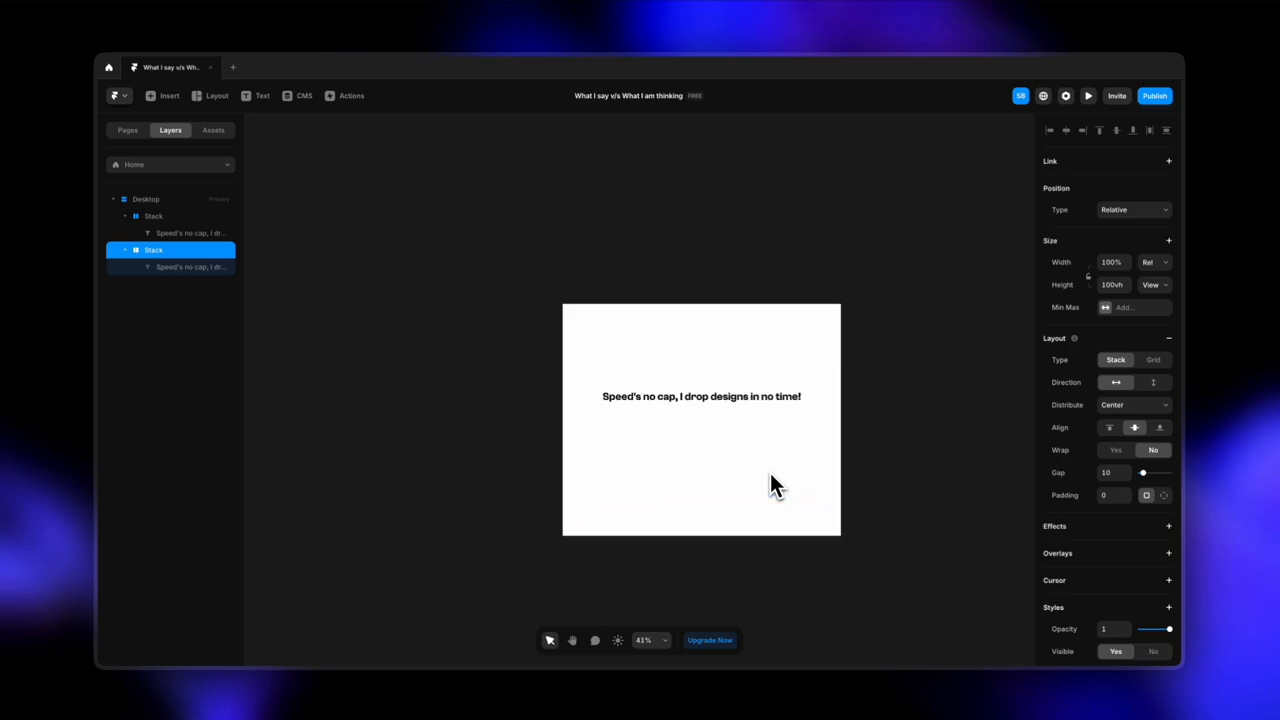
click(144, 200)
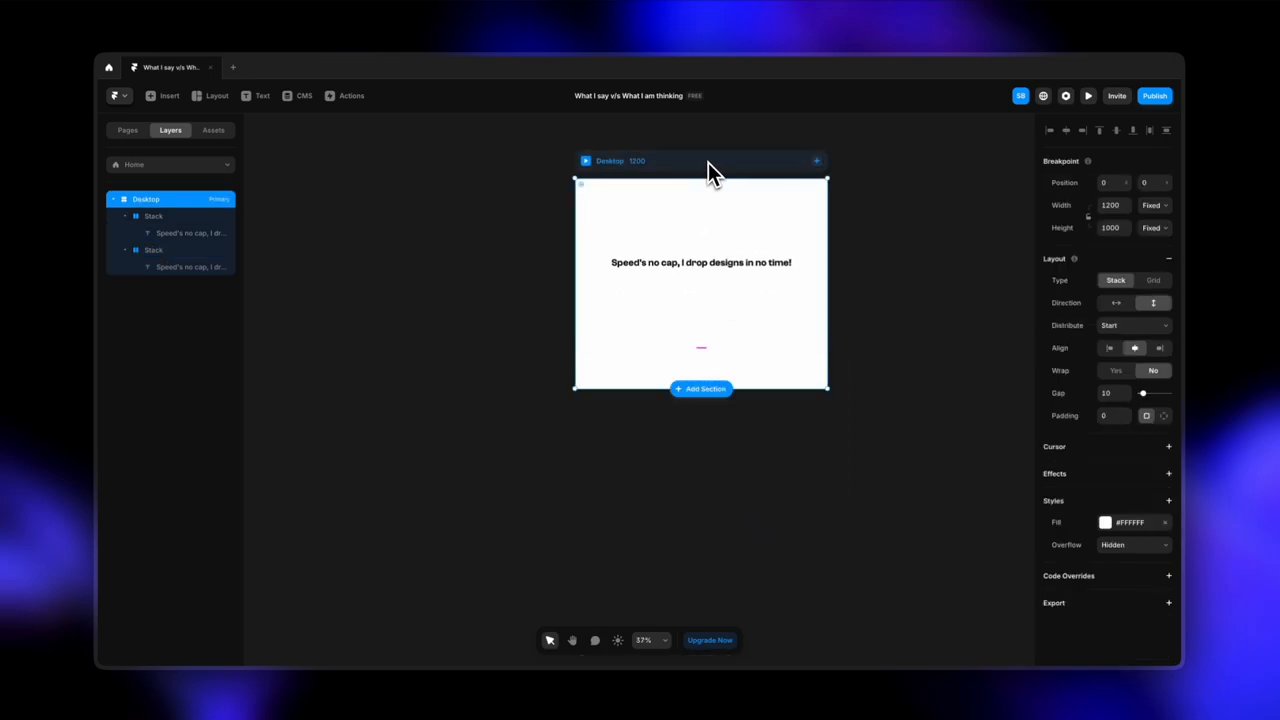
drag(700, 390, 756, 564)
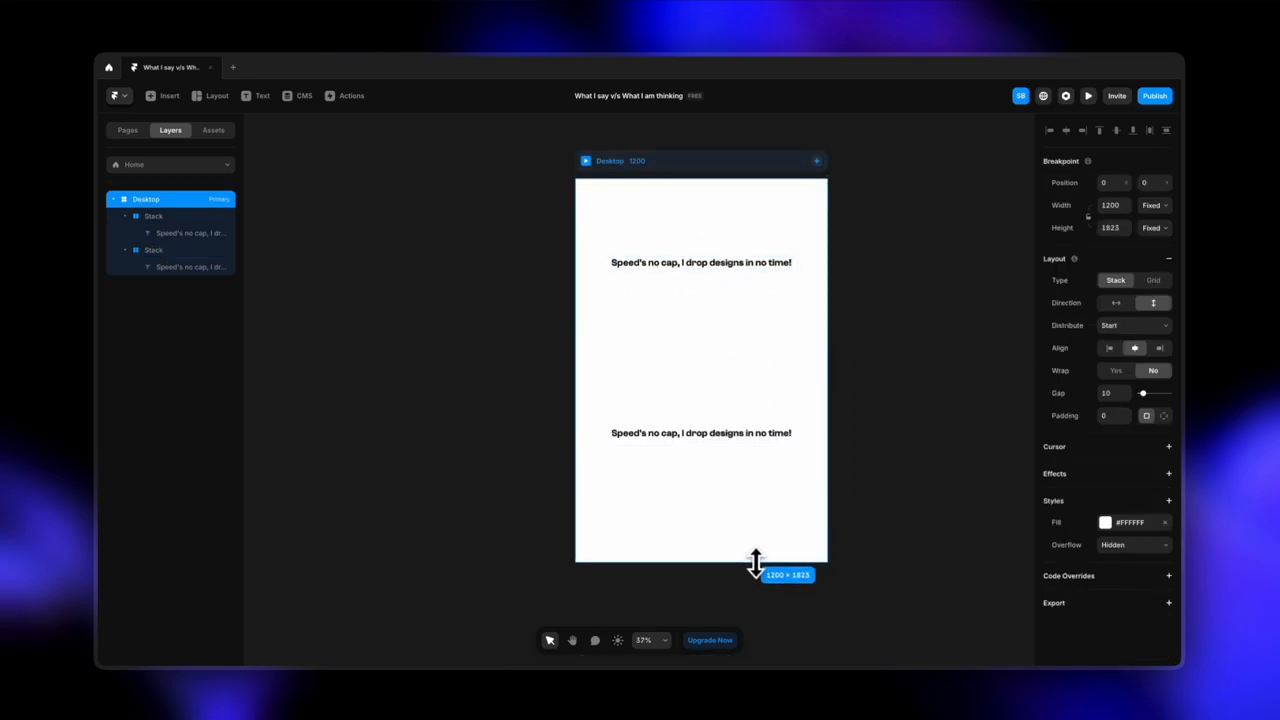
click(152, 250)
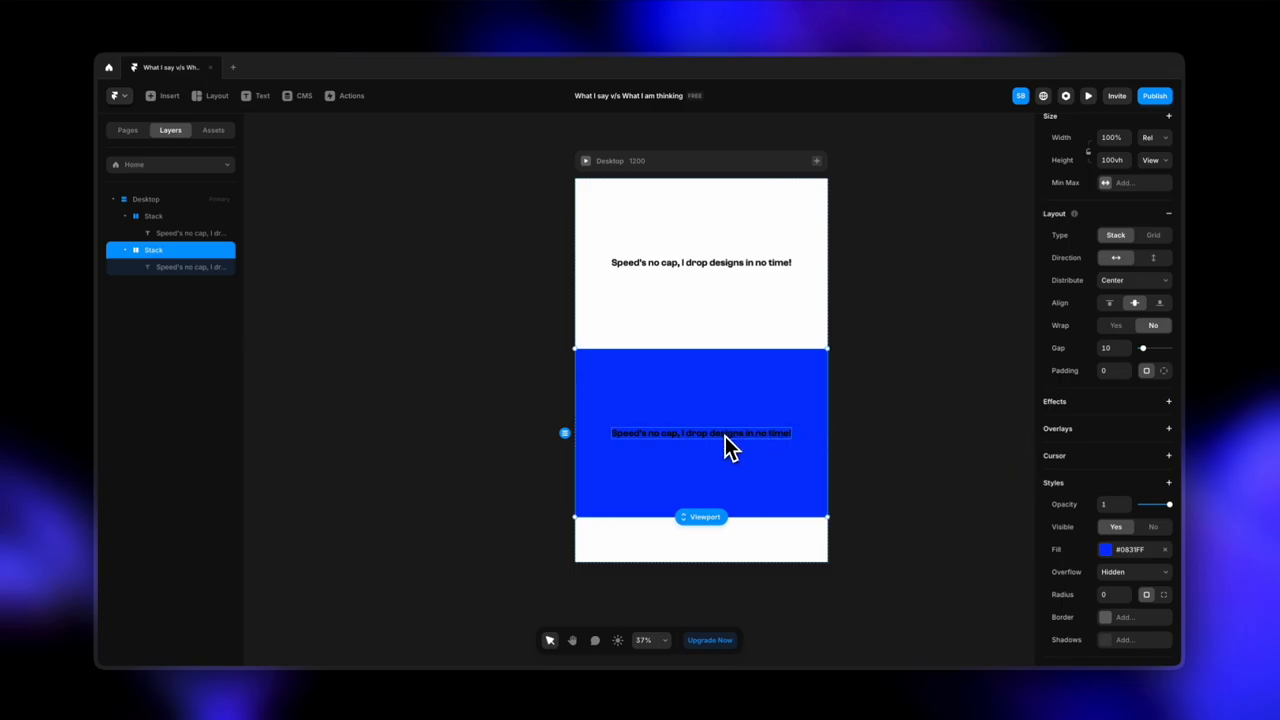
Rewrite the blue section's headline to "I take 20 minutes to pick a font".
click(700, 432)
text(I take 30 minutes to pick a font!)
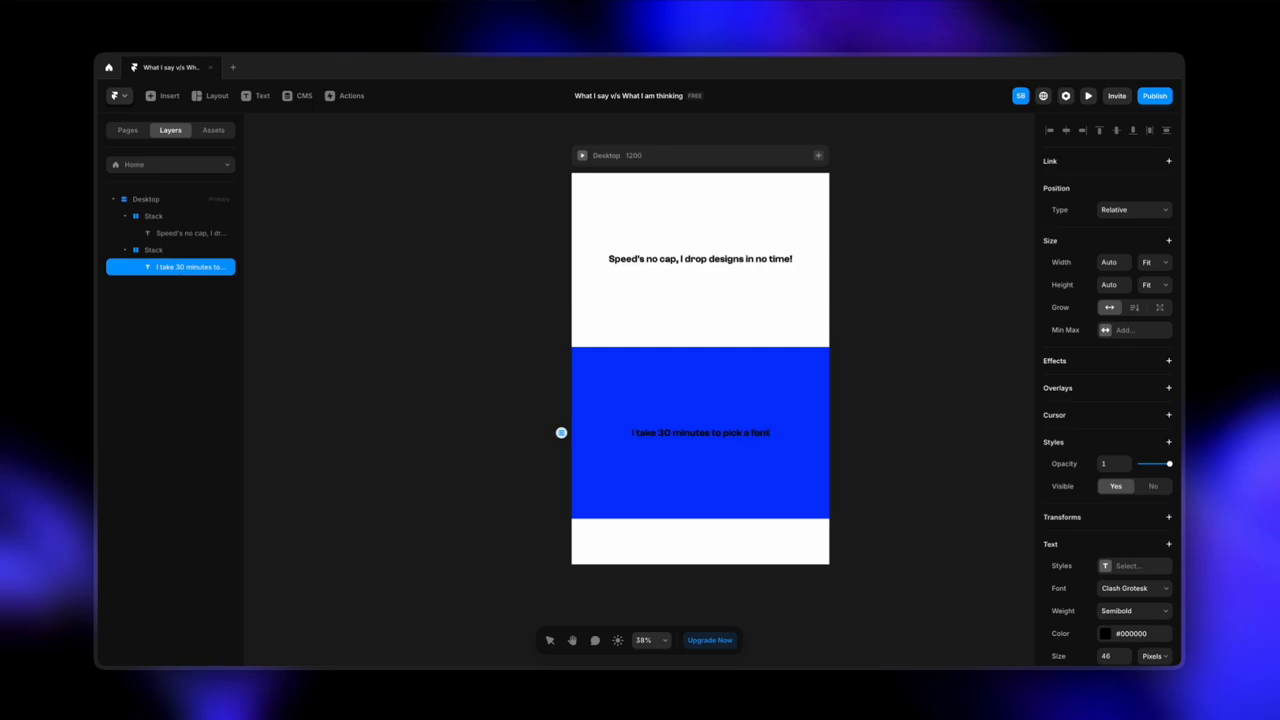
mouse_move(198, 290)
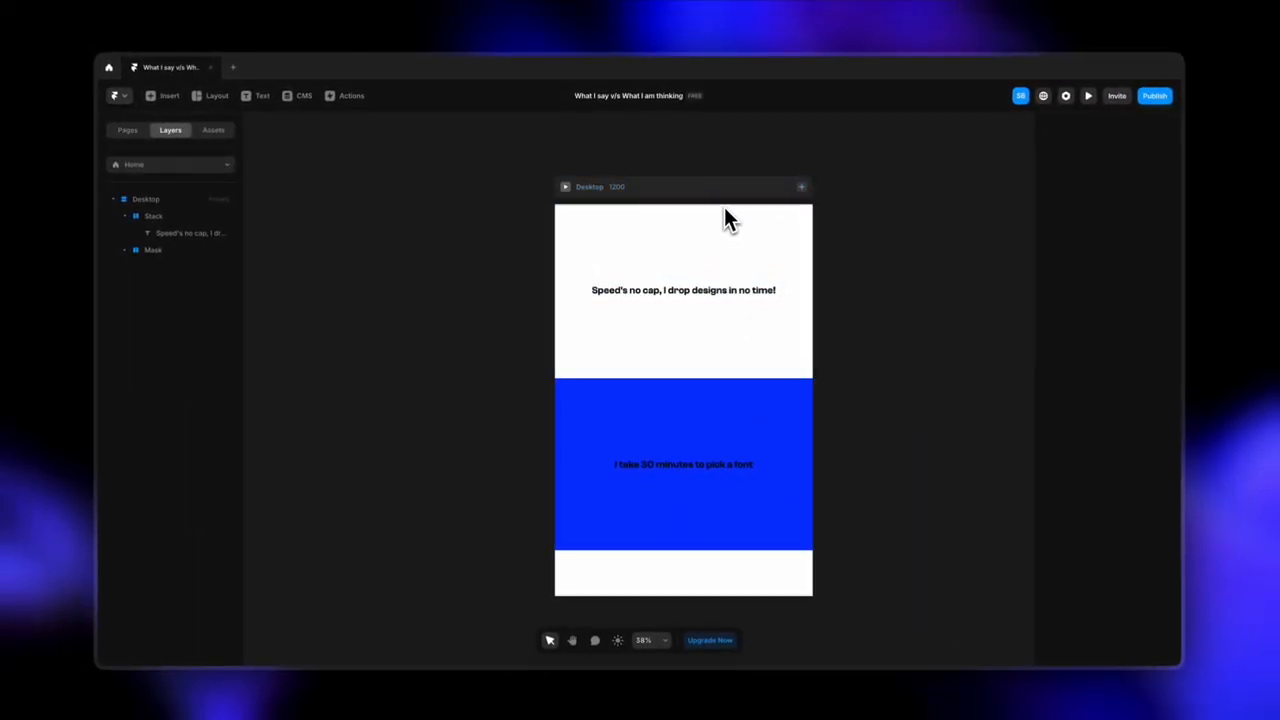
Set both the headline Stack and the Mask section to Absolute position.
click(684, 290)
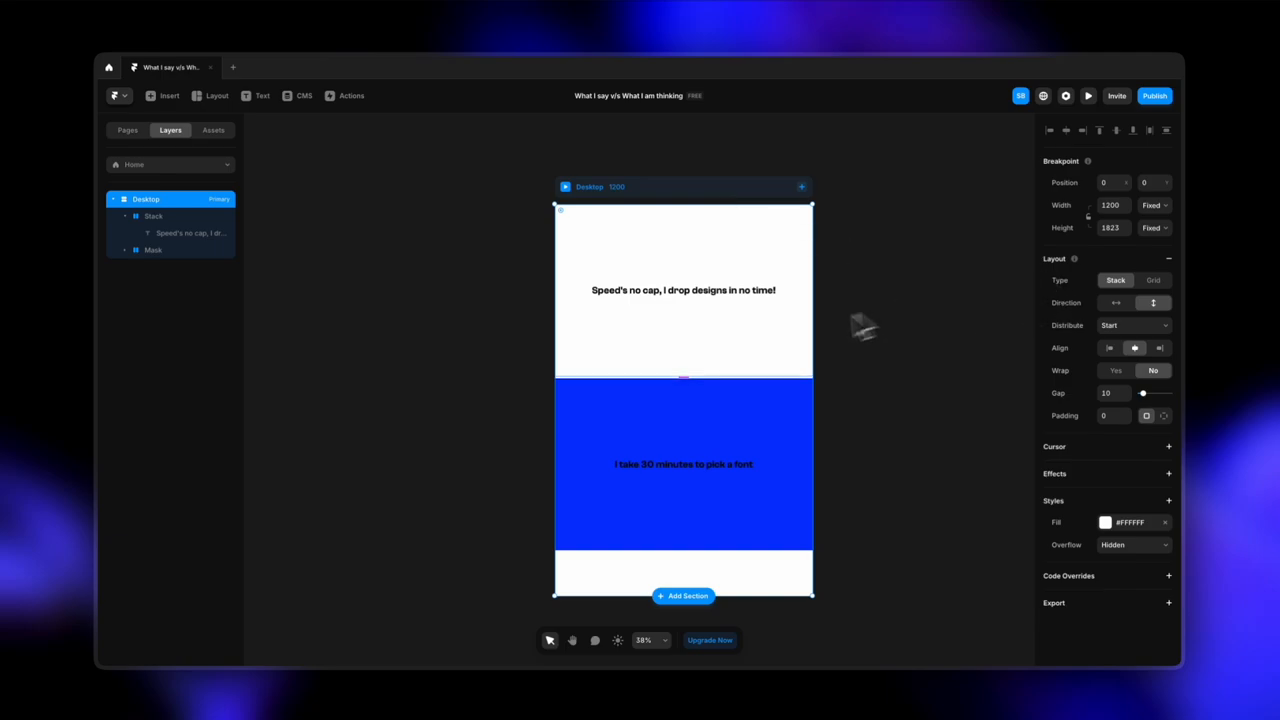
click(1150, 364)
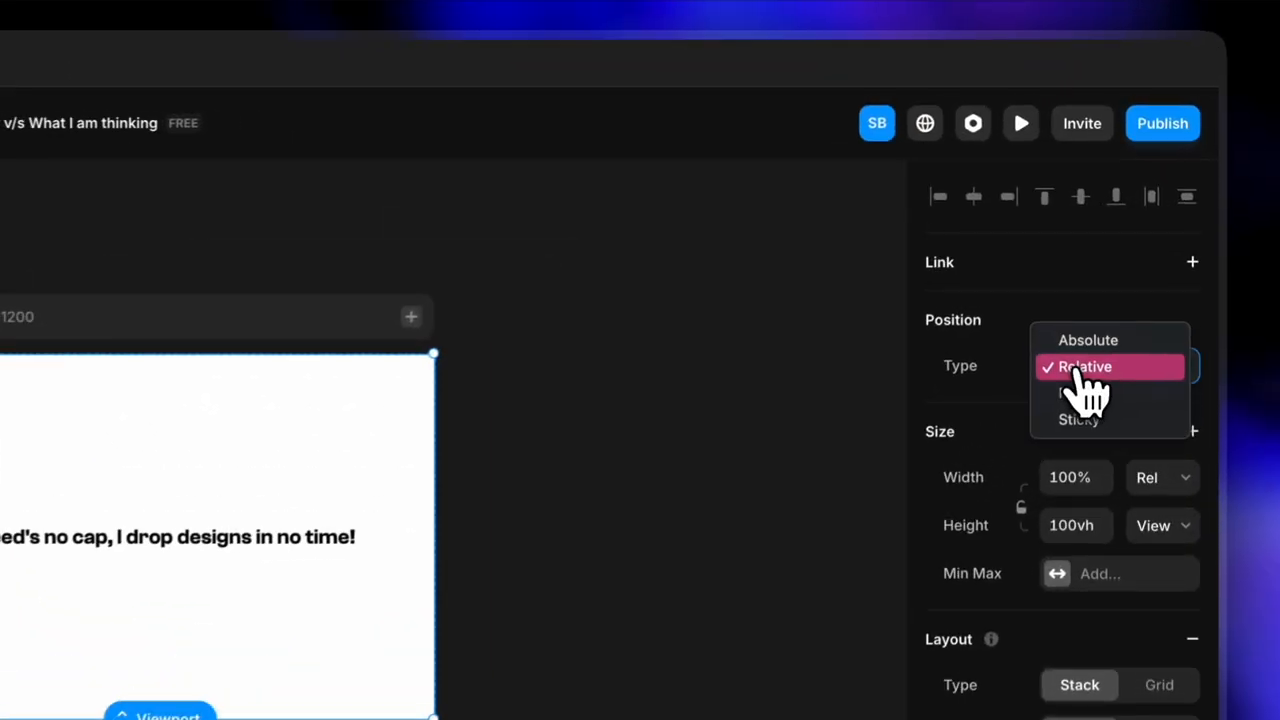
click(1088, 340)
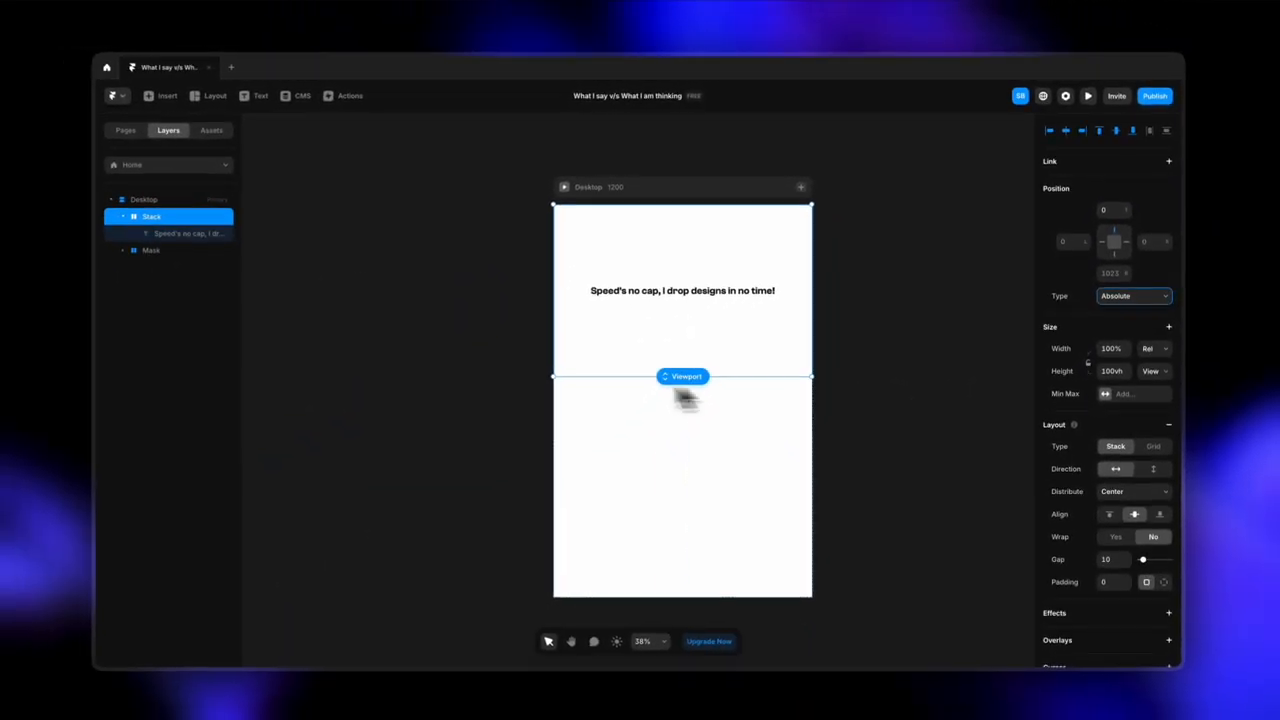
click(152, 250)
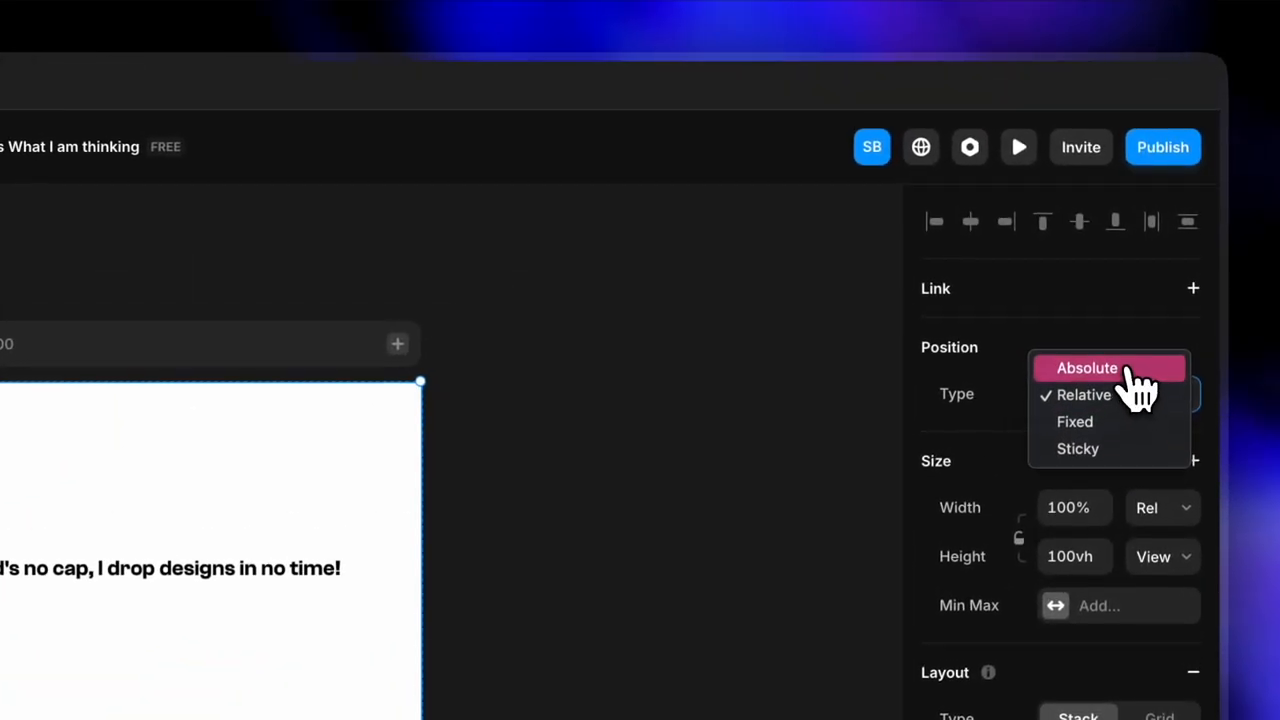
click(1086, 368)
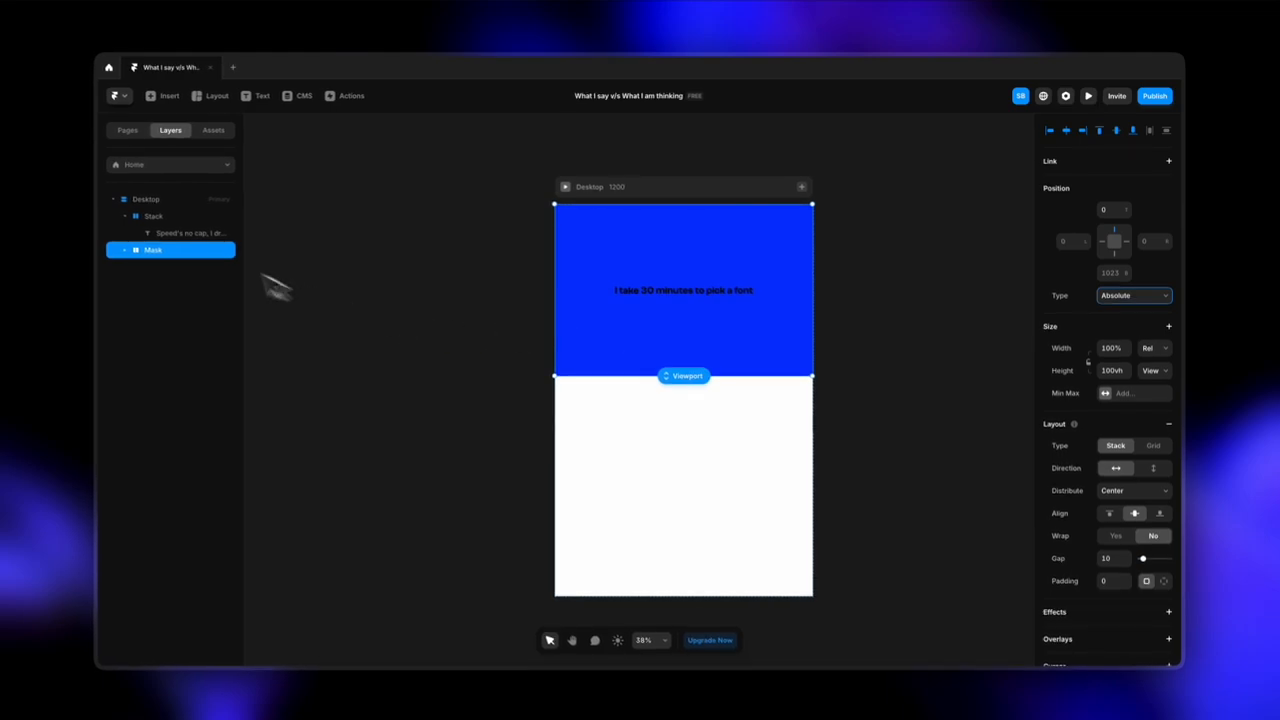
Test the Mask overlay by fading its opacity to 0 and back to fully opaque.
click(152, 216)
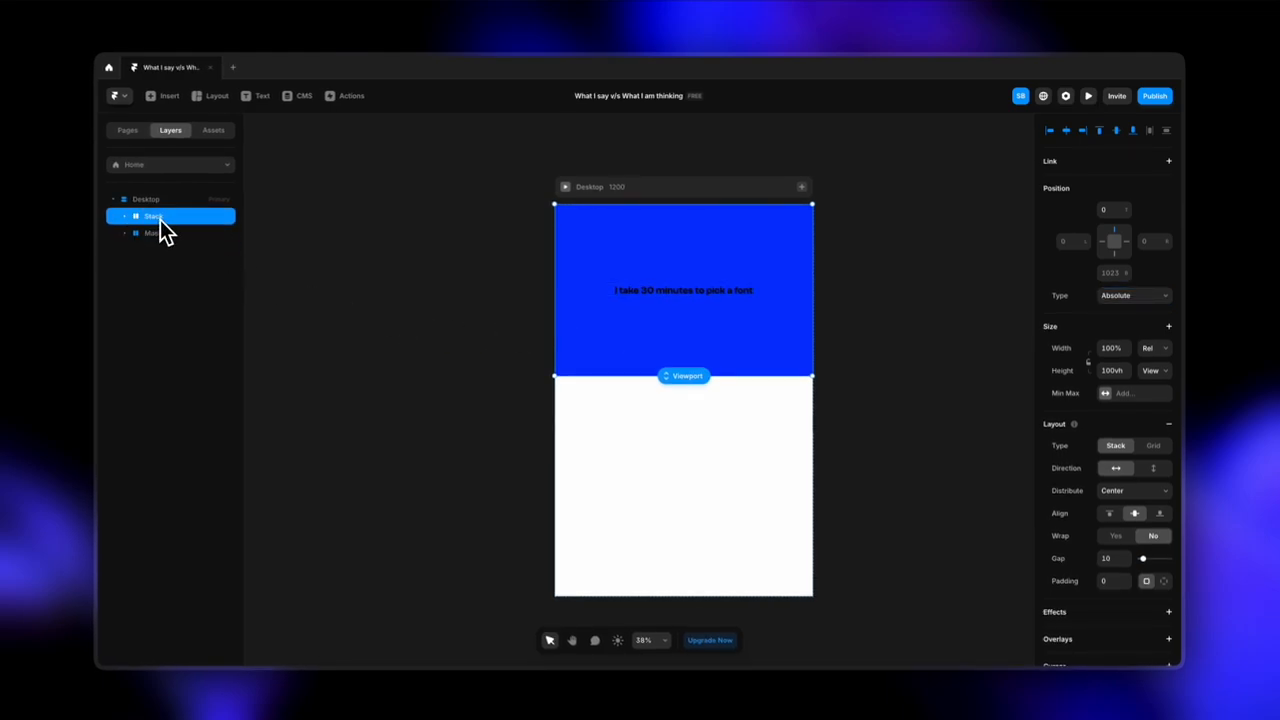
click(152, 232)
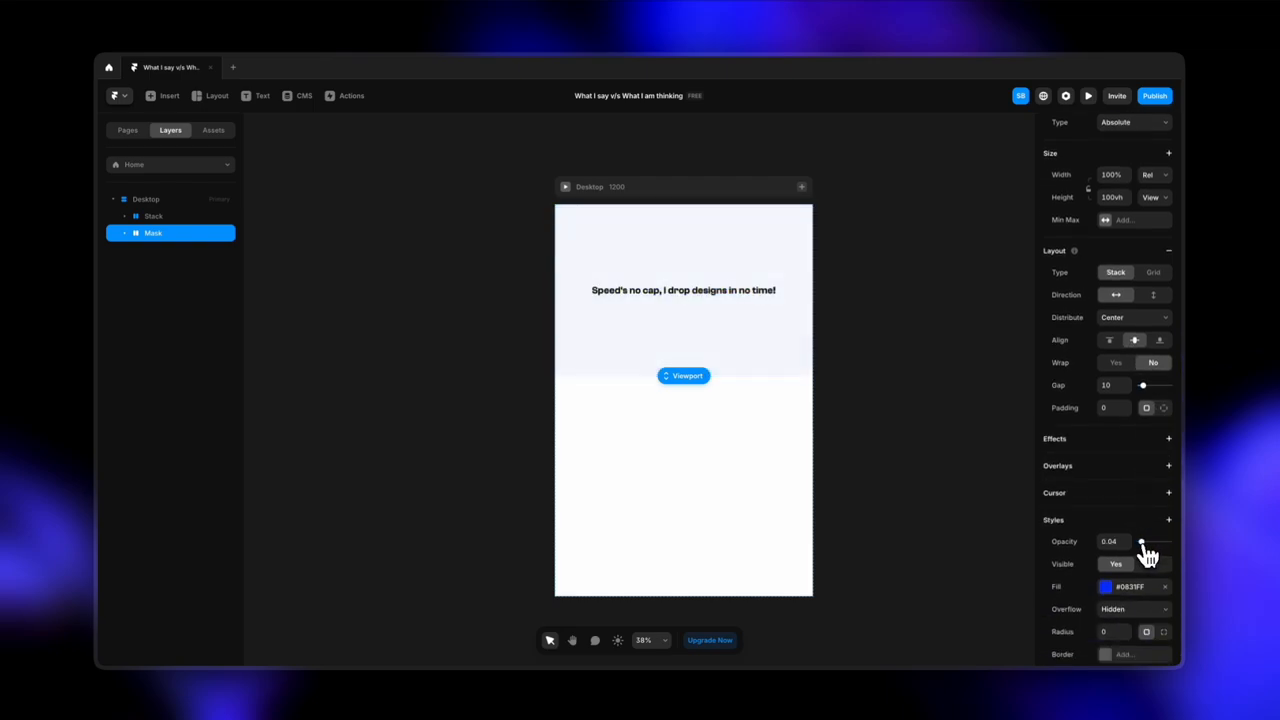
drag(1144, 540, 1140, 540)
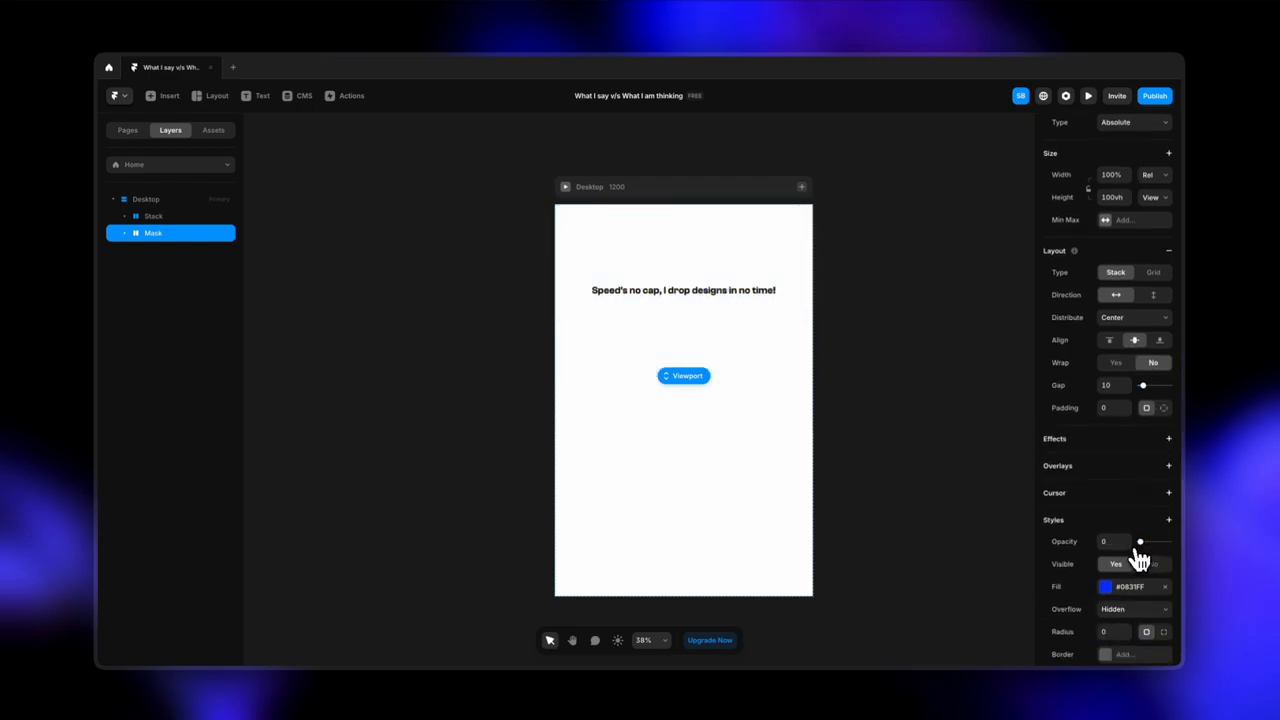
click(152, 216)
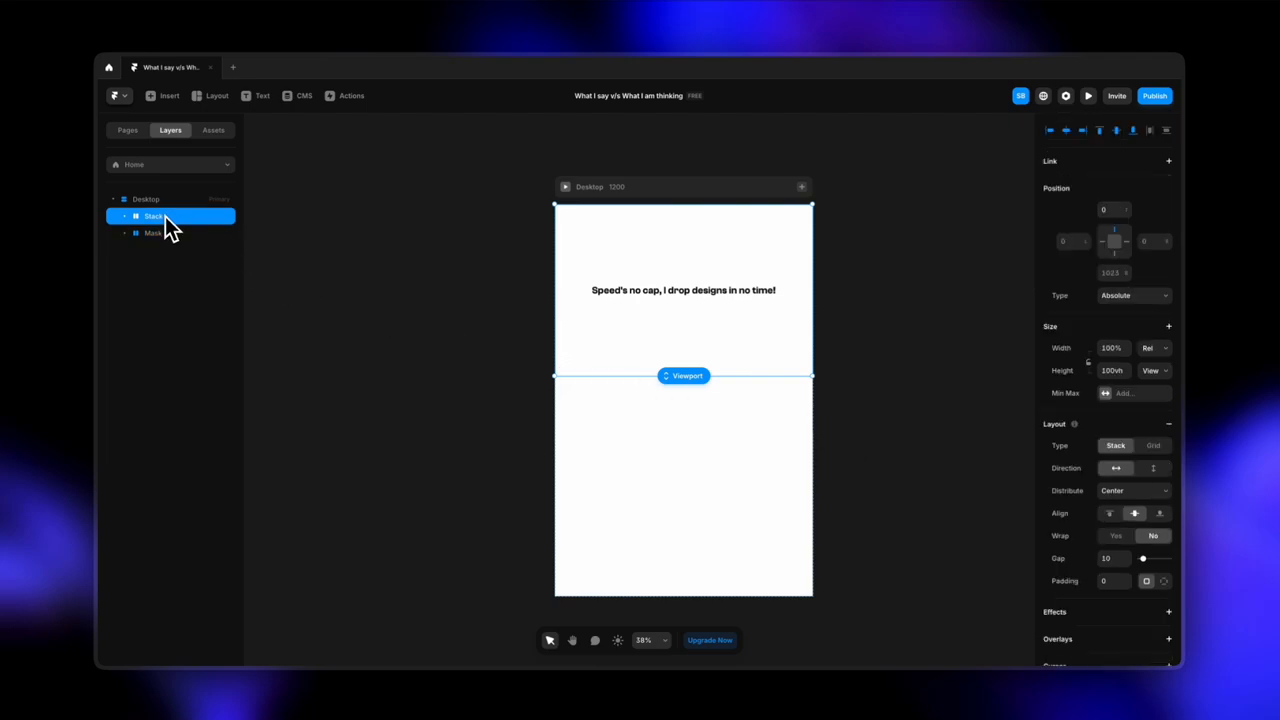
scroll(down, 3)
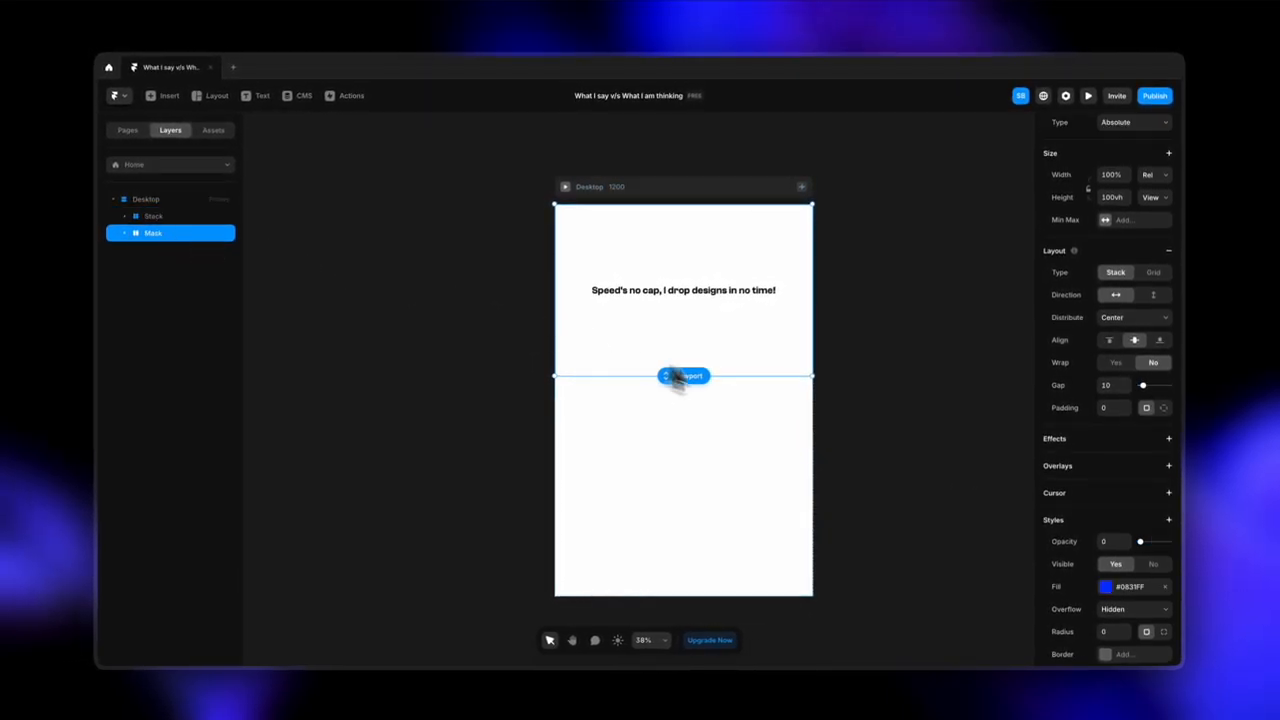
drag(1140, 540, 1168, 540)
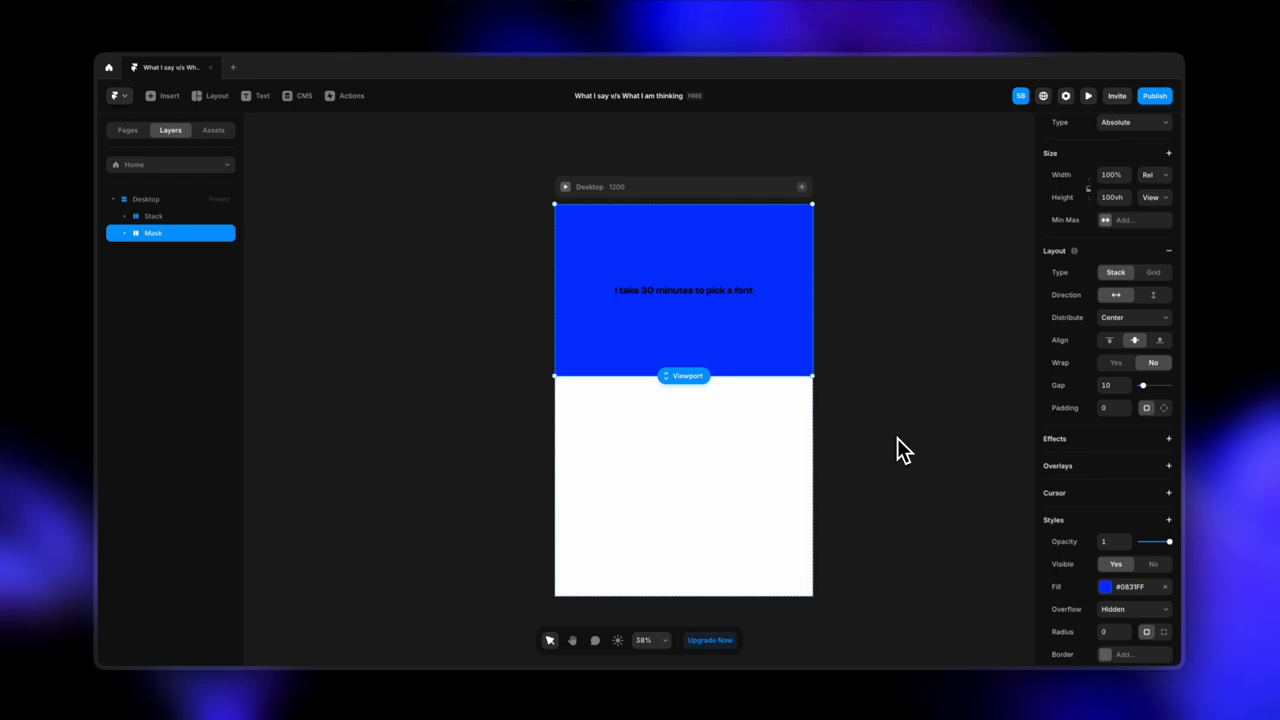
Create a new code override file named Masking.tsx for the Mask frame.
click(144, 200)
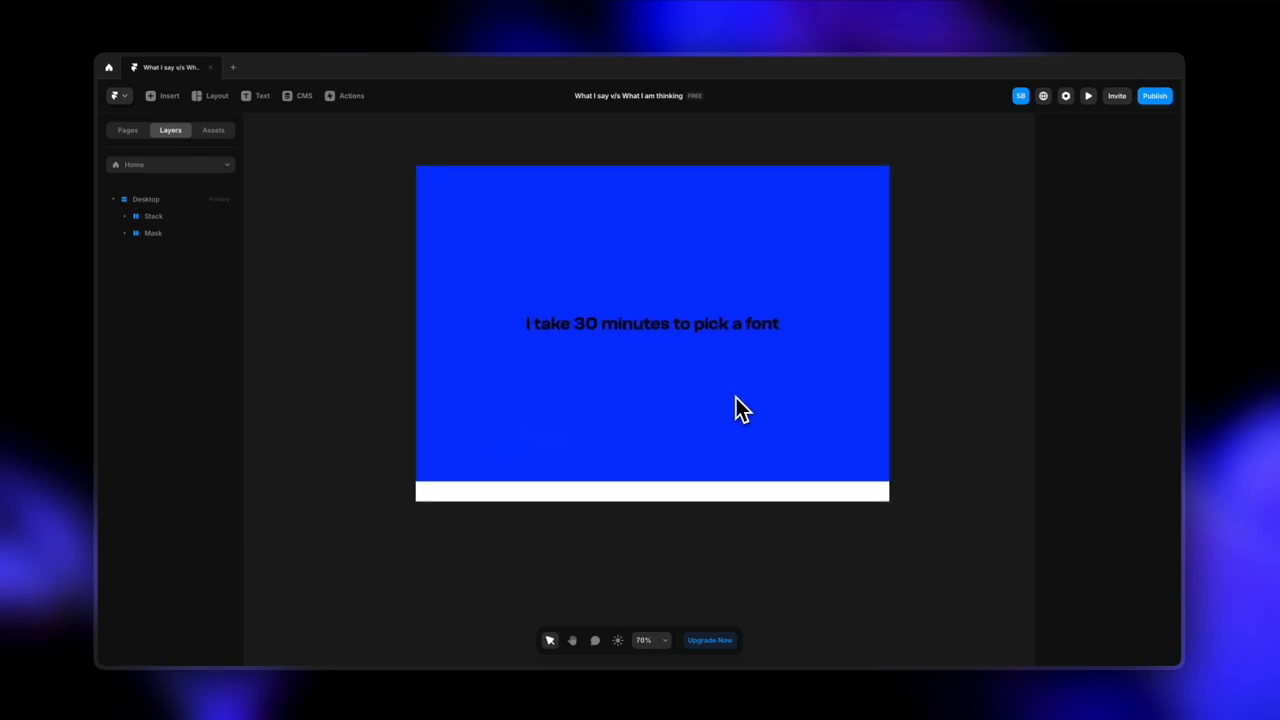
click(152, 232)
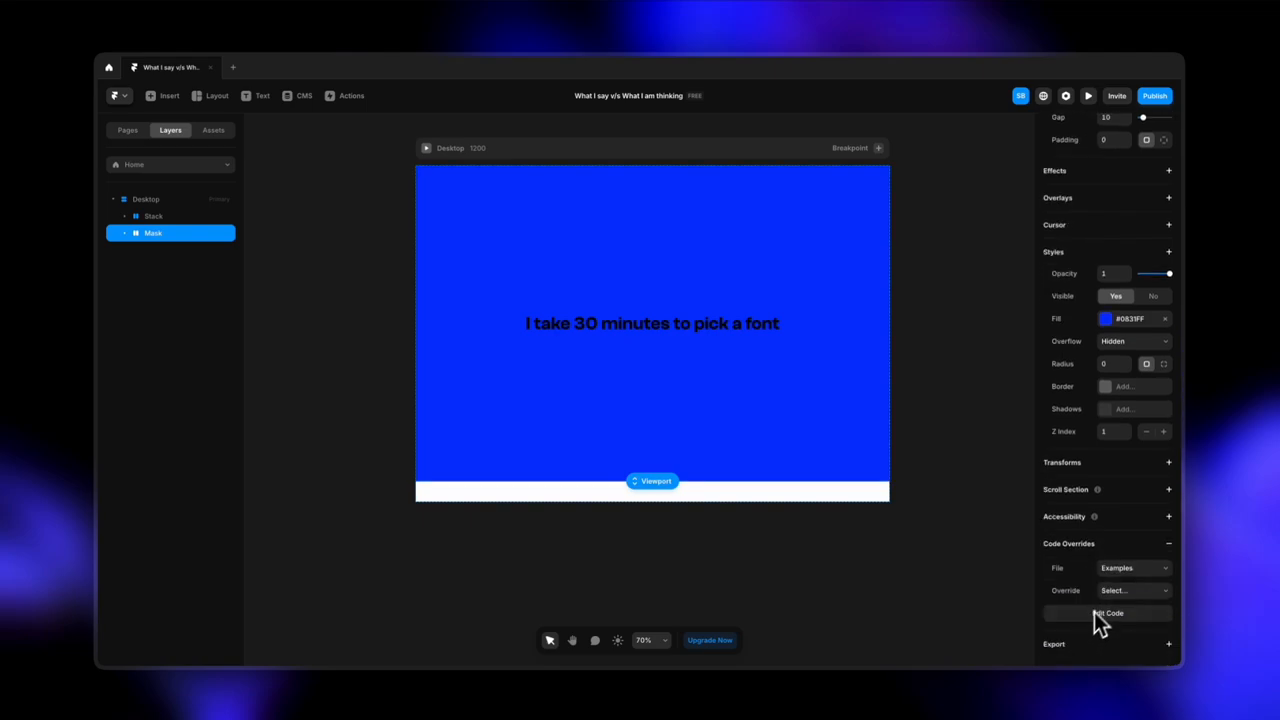
click(1108, 612)
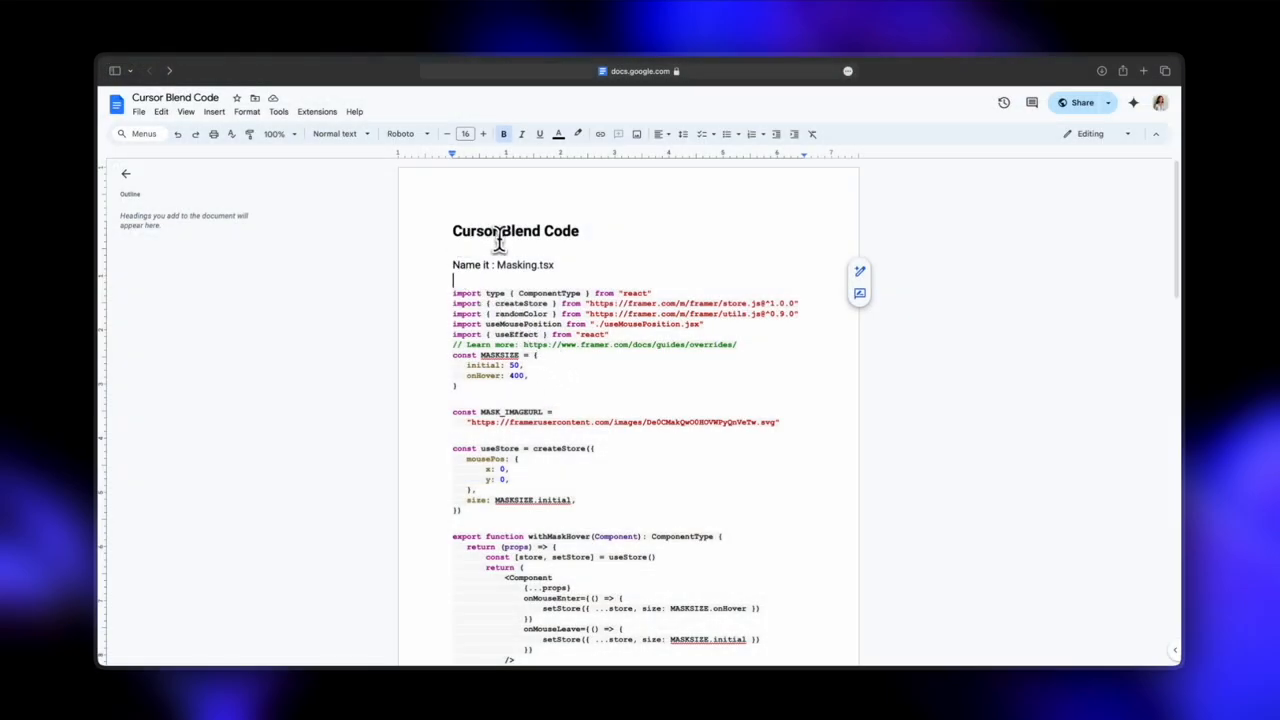
double_click(524, 264)
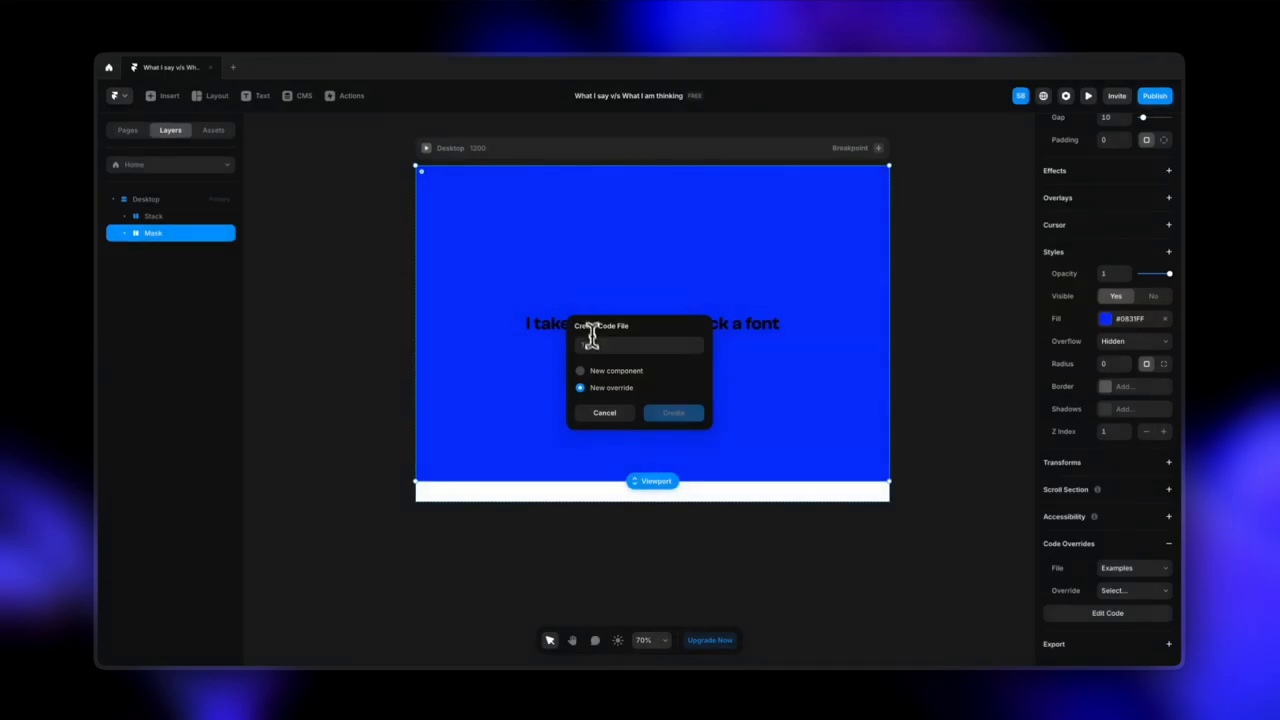
text(Masking.tsx)
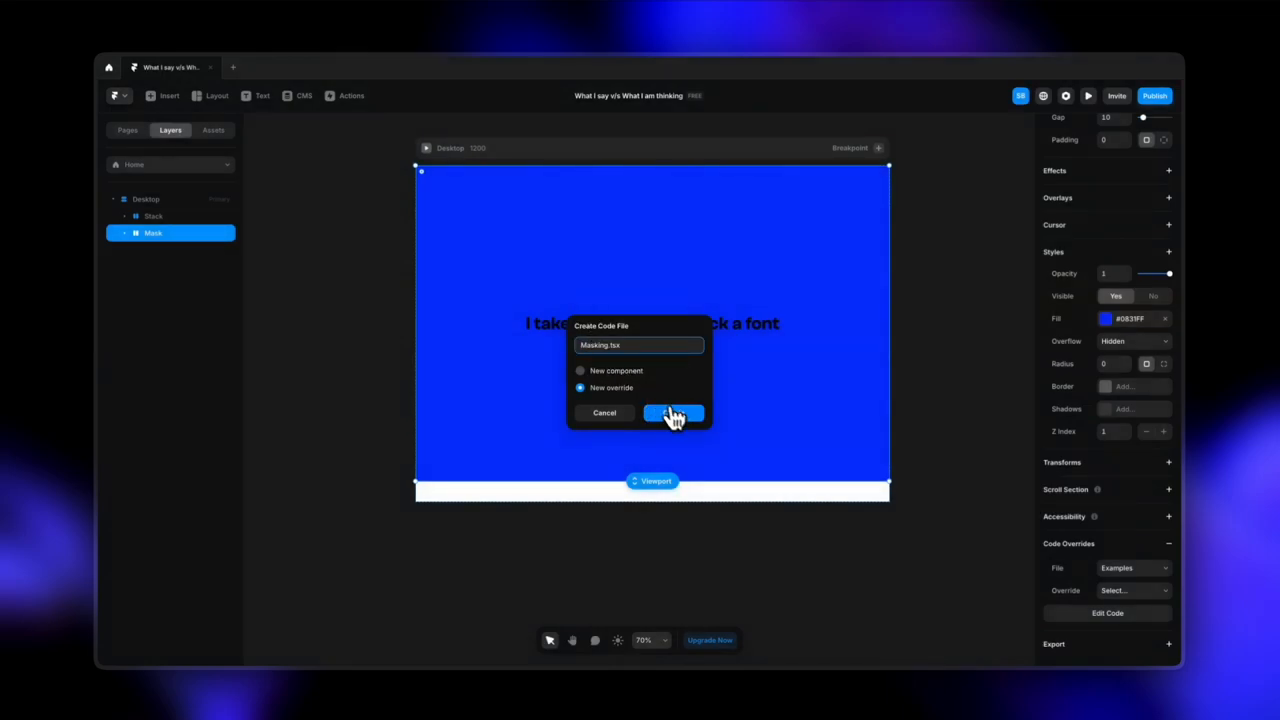
click(672, 412)
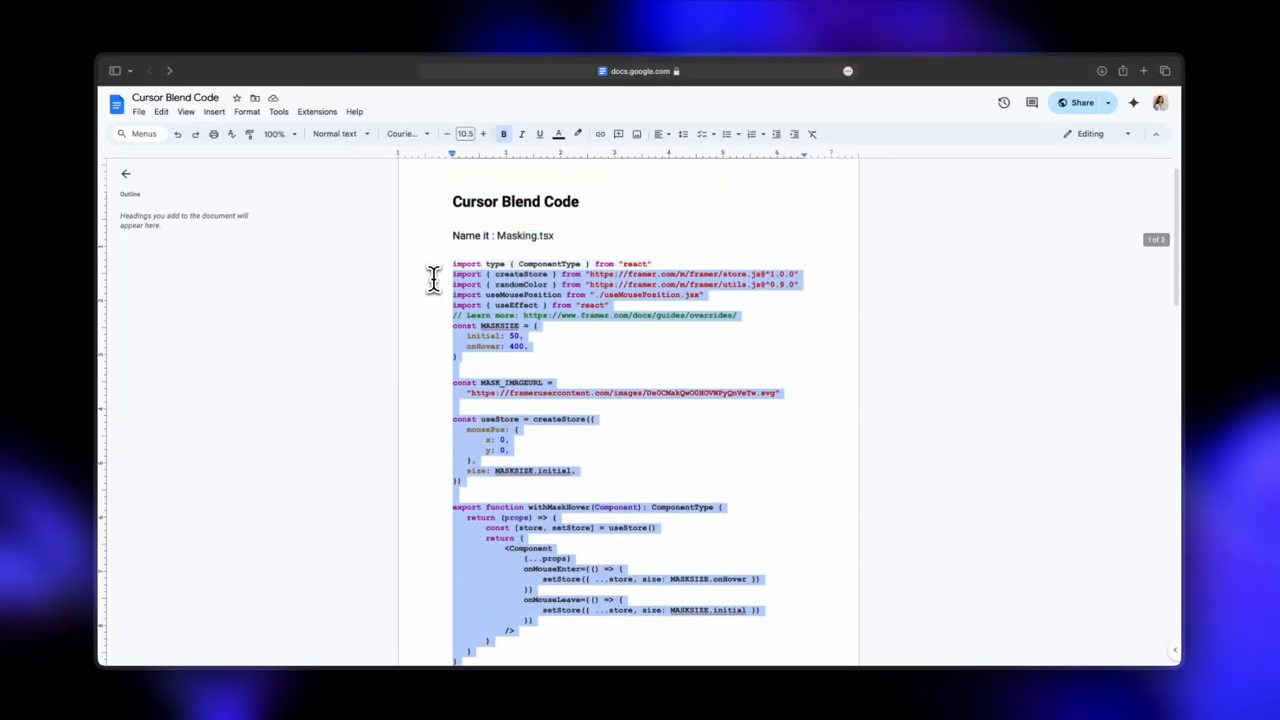
Copy the Masking code from the Cursor Blend Code doc into Masking.tsx.
click(616, 352)
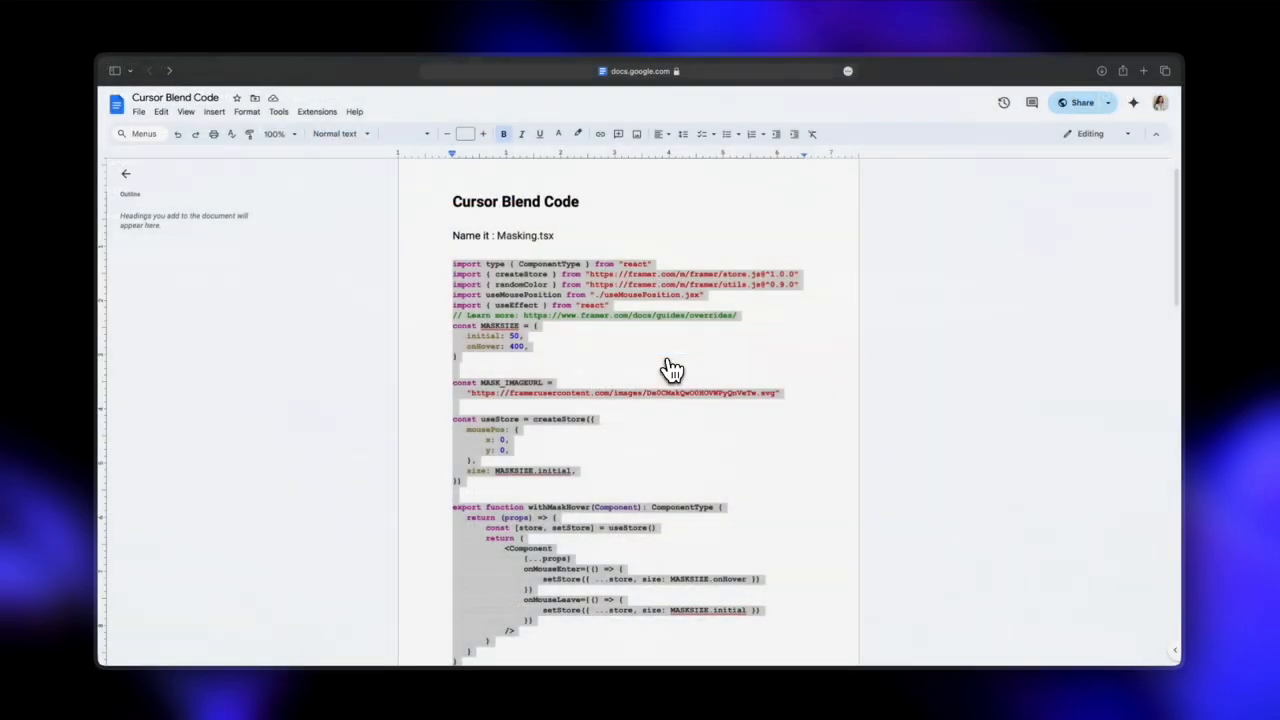
scroll(down, 3)
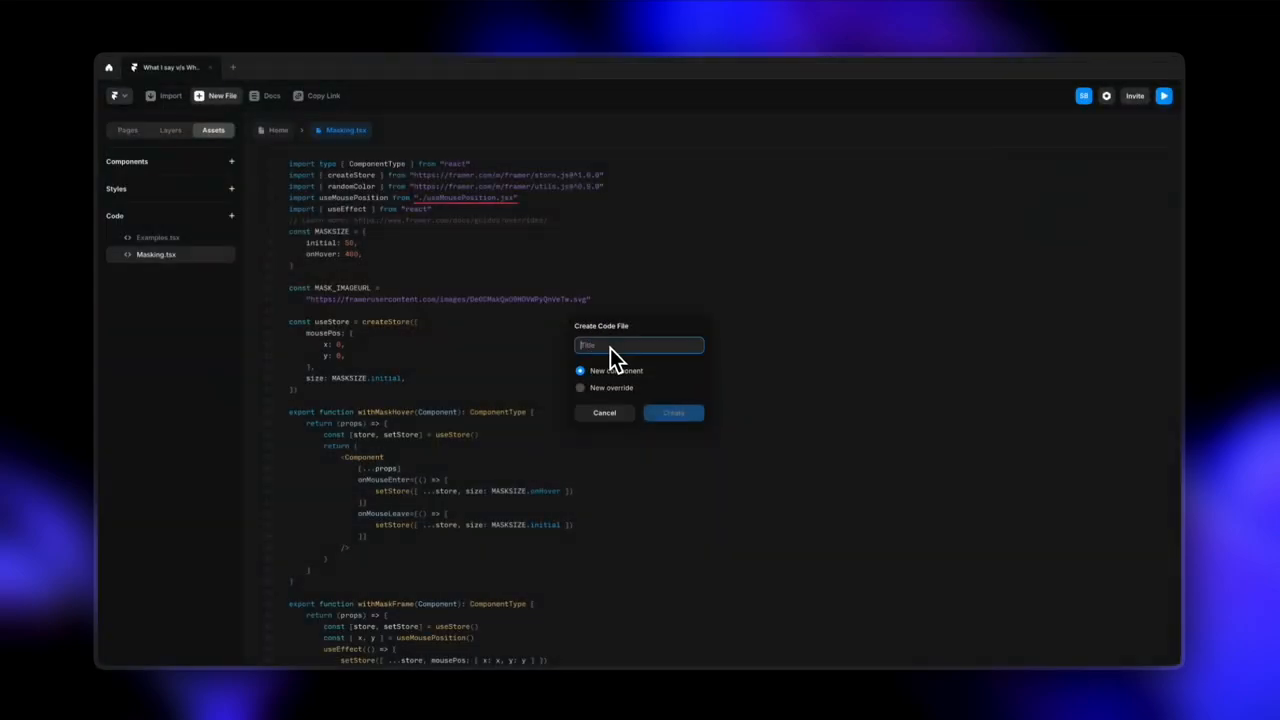
Create the useMousePosition.jsx component file holding the mouse-tracking hook.
text(useMousePosition.jsx)
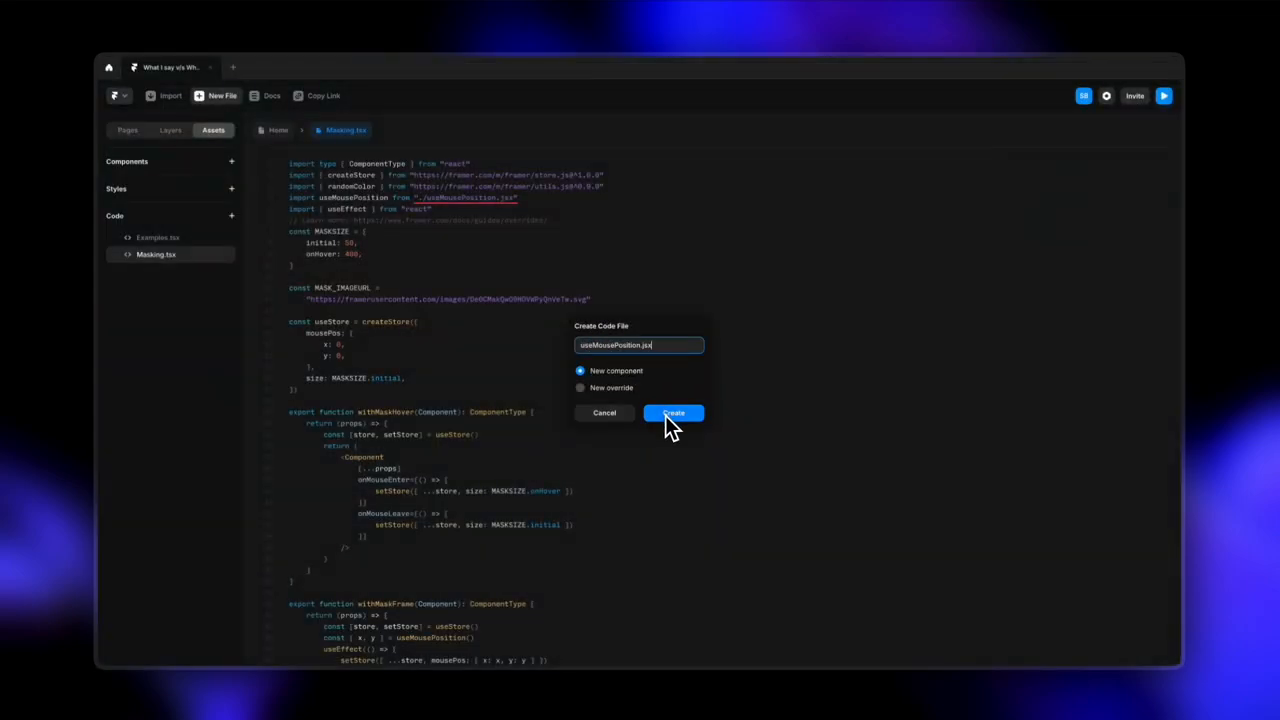
click(672, 412)
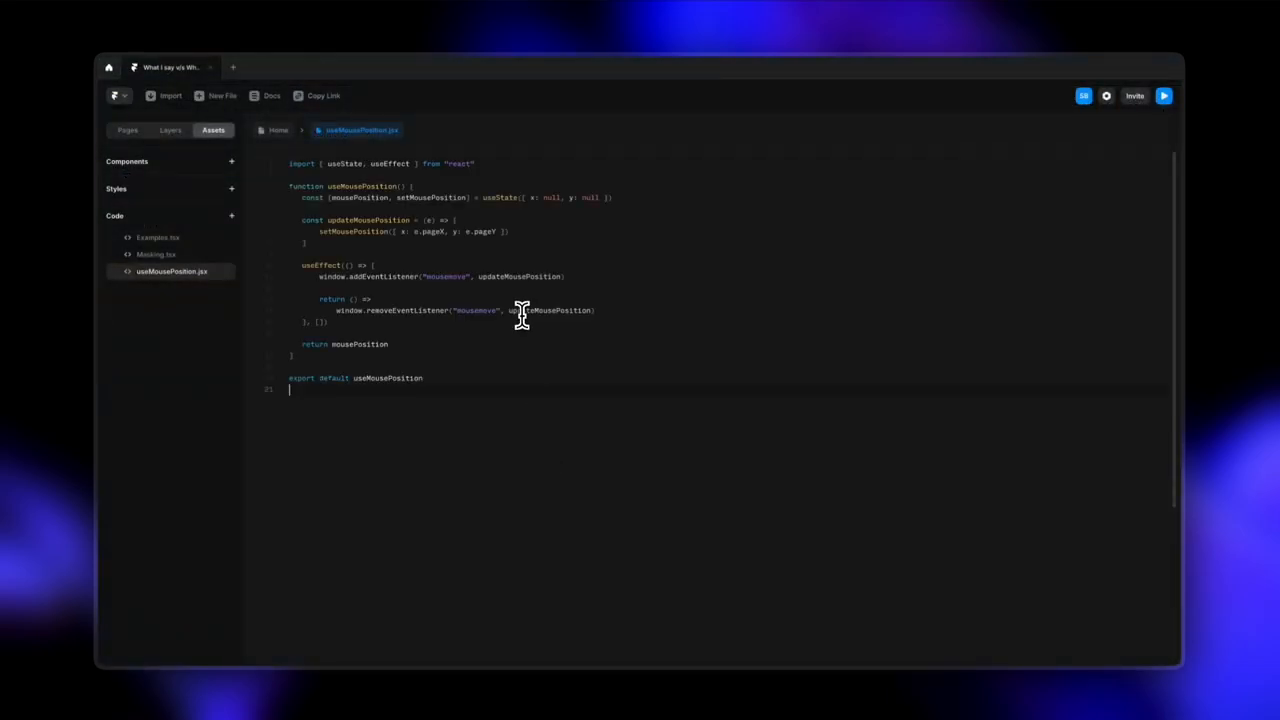
mouse_move(396, 360)
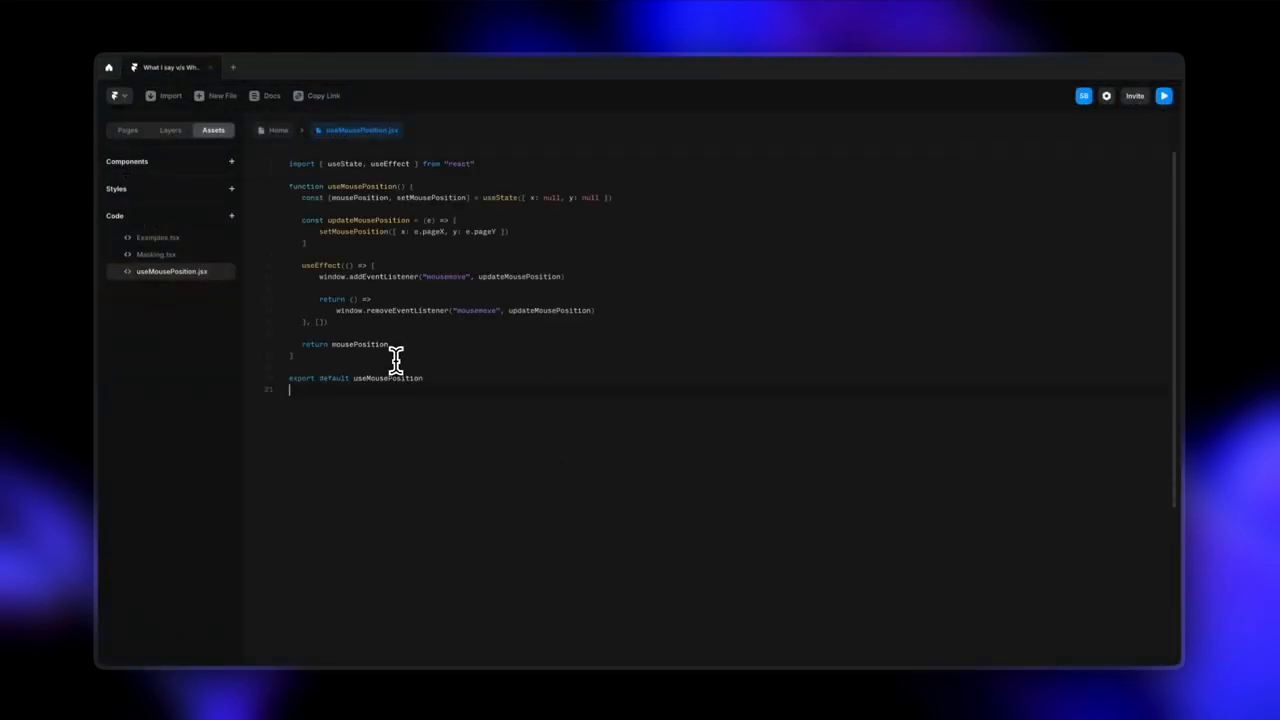
click(156, 254)
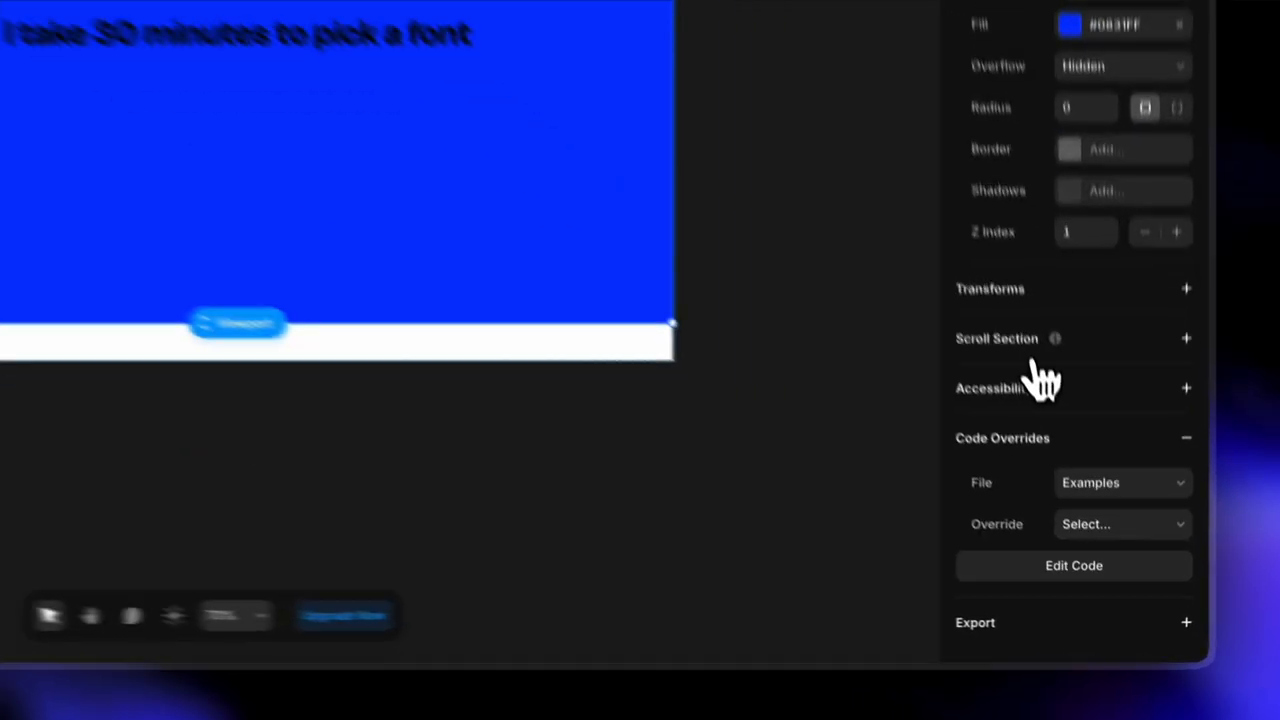
Attach the Masking file's withMaskFrame override to the Mask frame.
click(1122, 482)
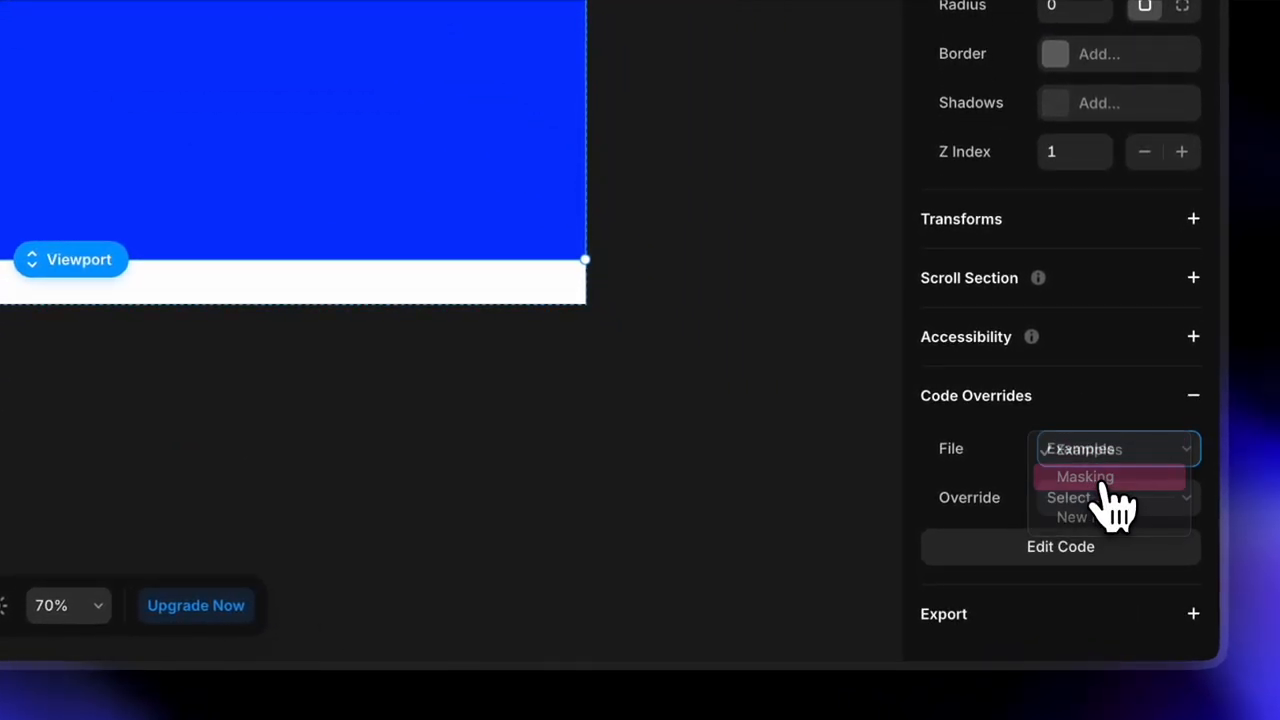
click(1084, 476)
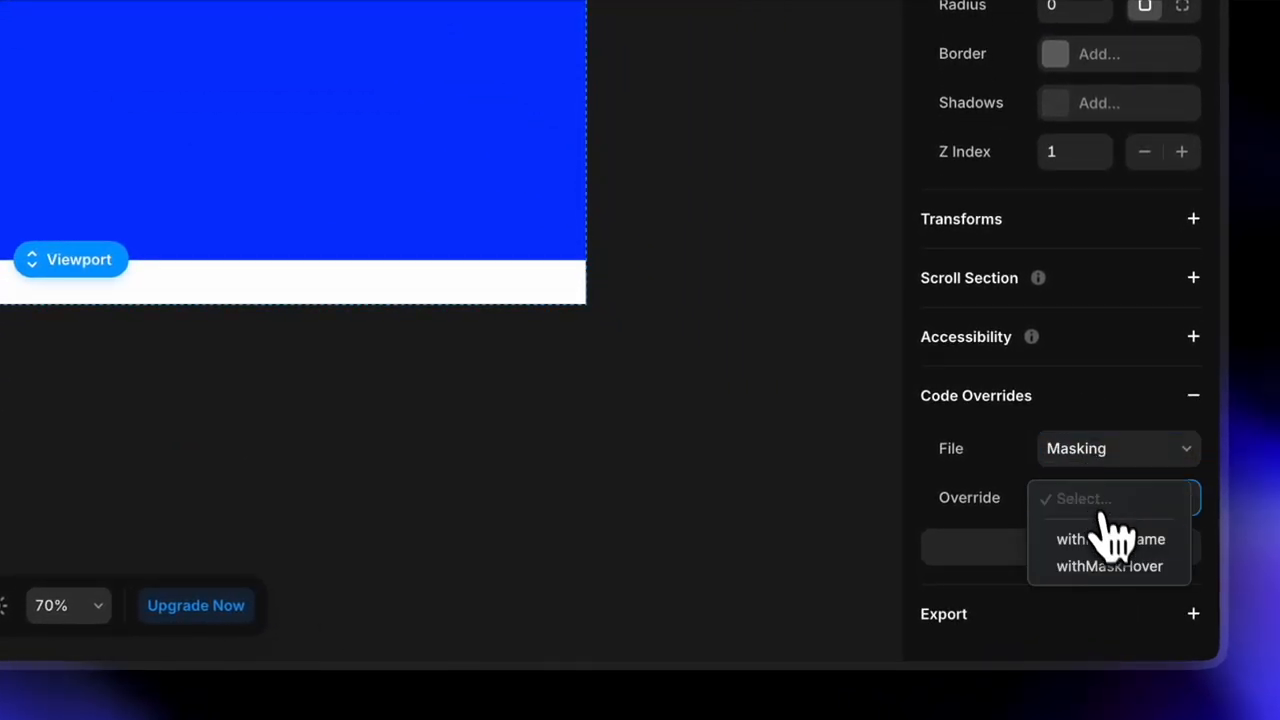
mouse_move(1120, 570)
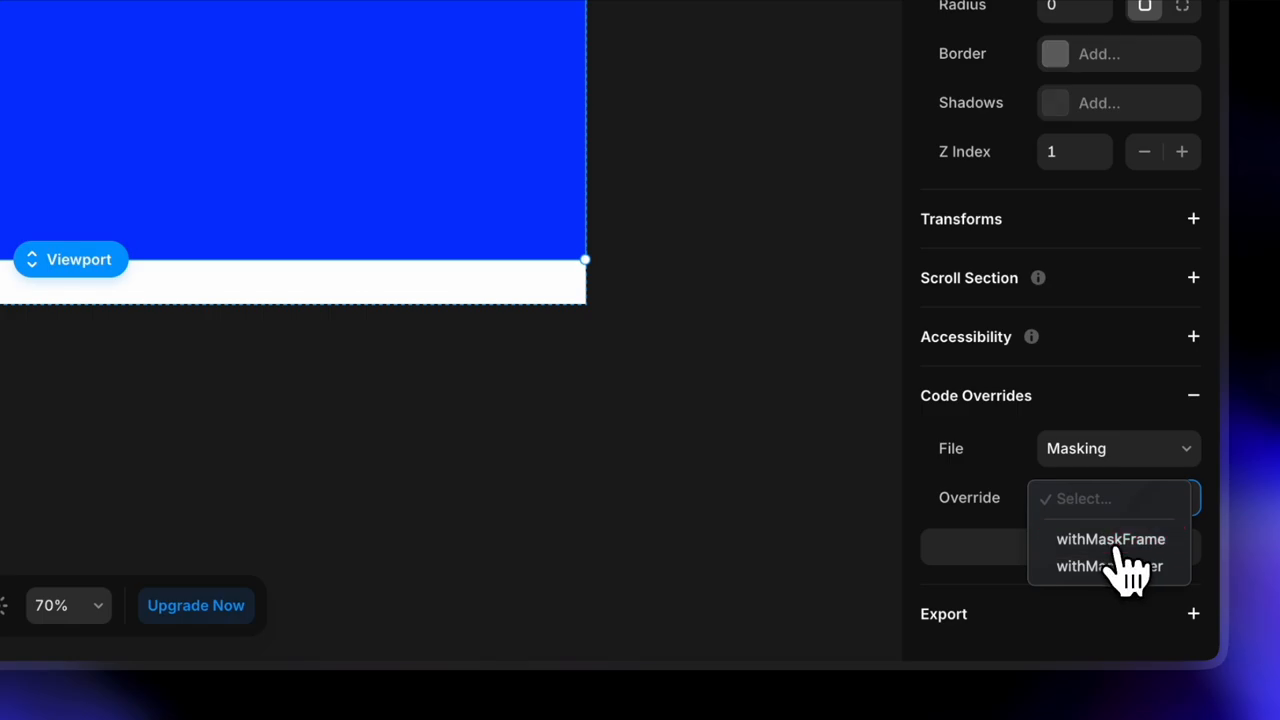
click(1110, 540)
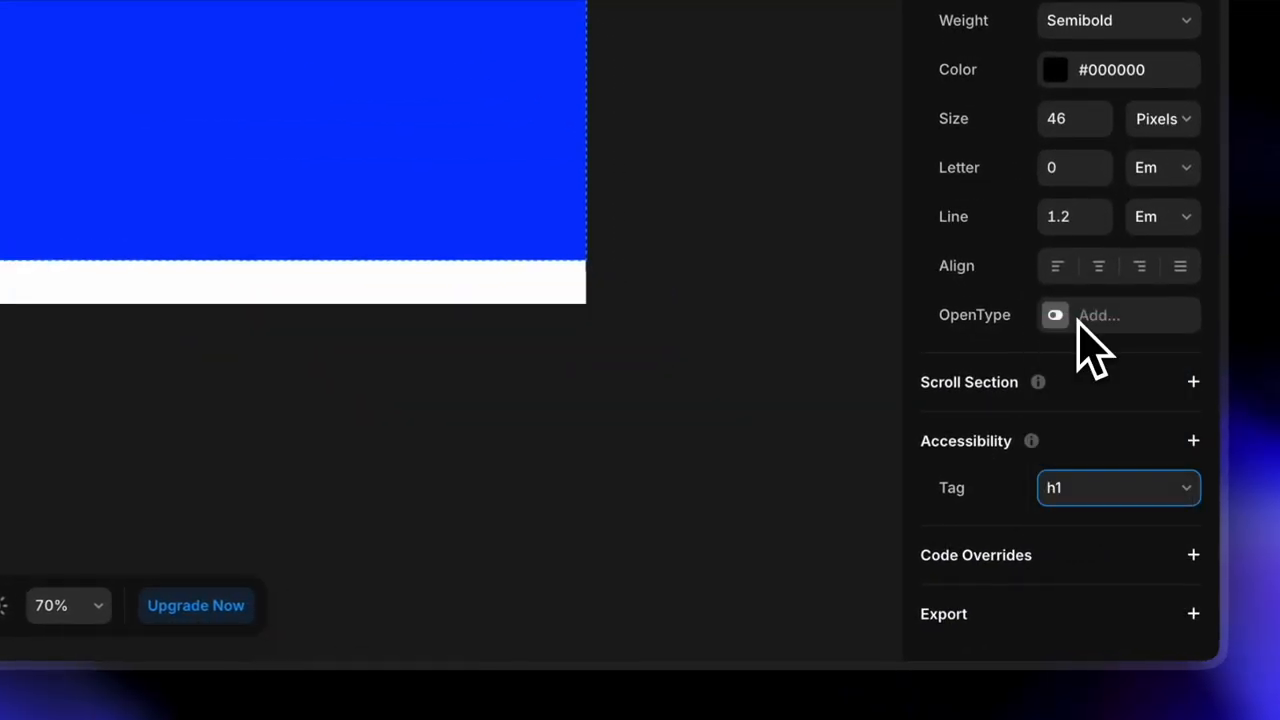
Choose the Masking file for the headline text's code overrides.
click(1192, 556)
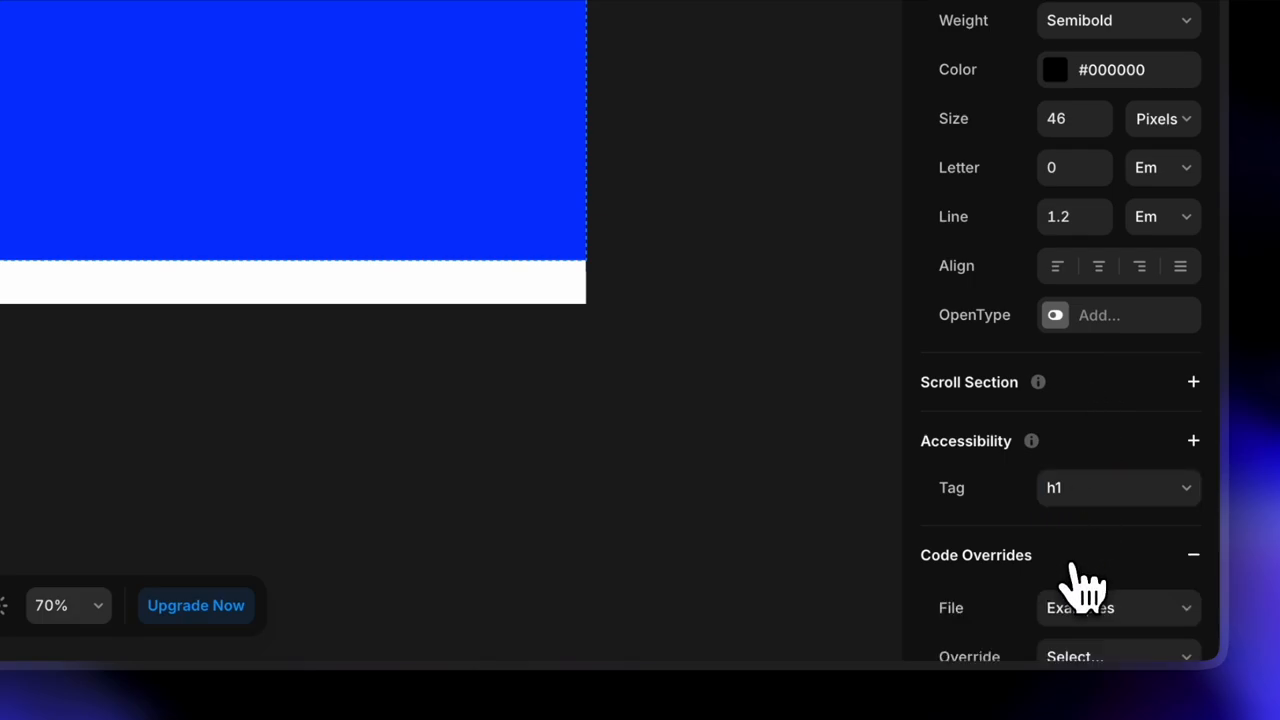
click(1116, 608)
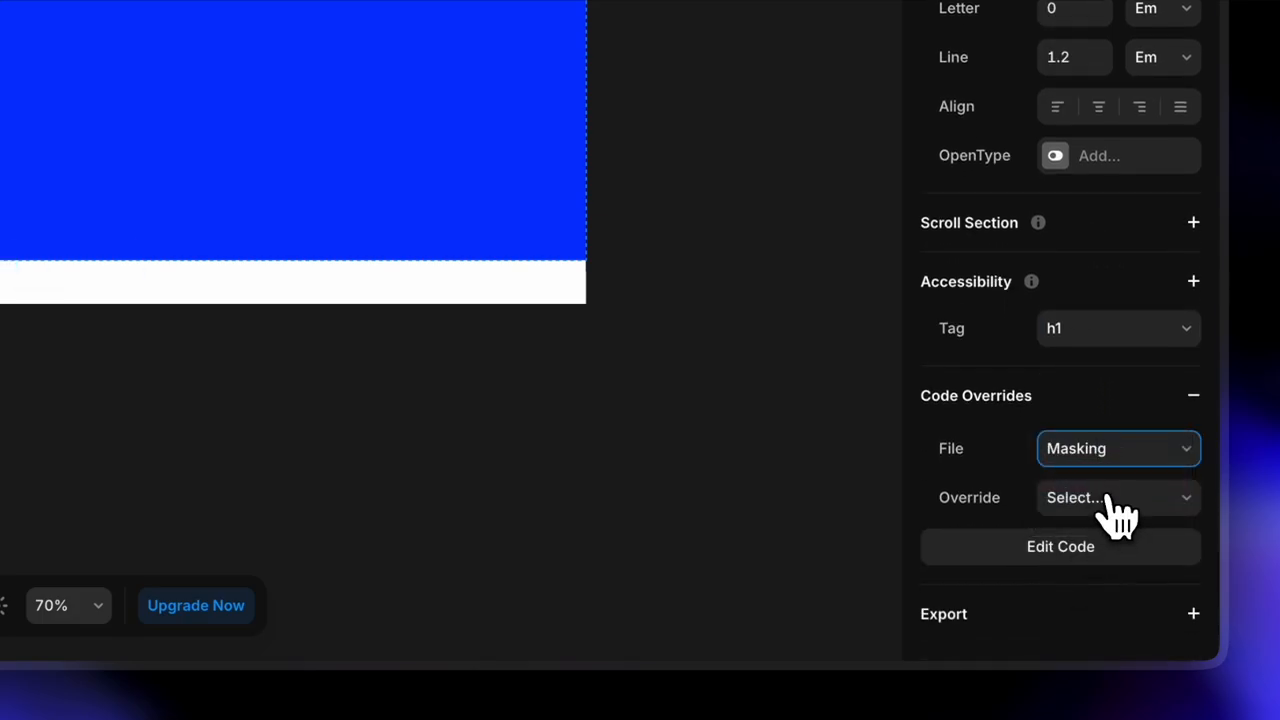
click(1116, 496)
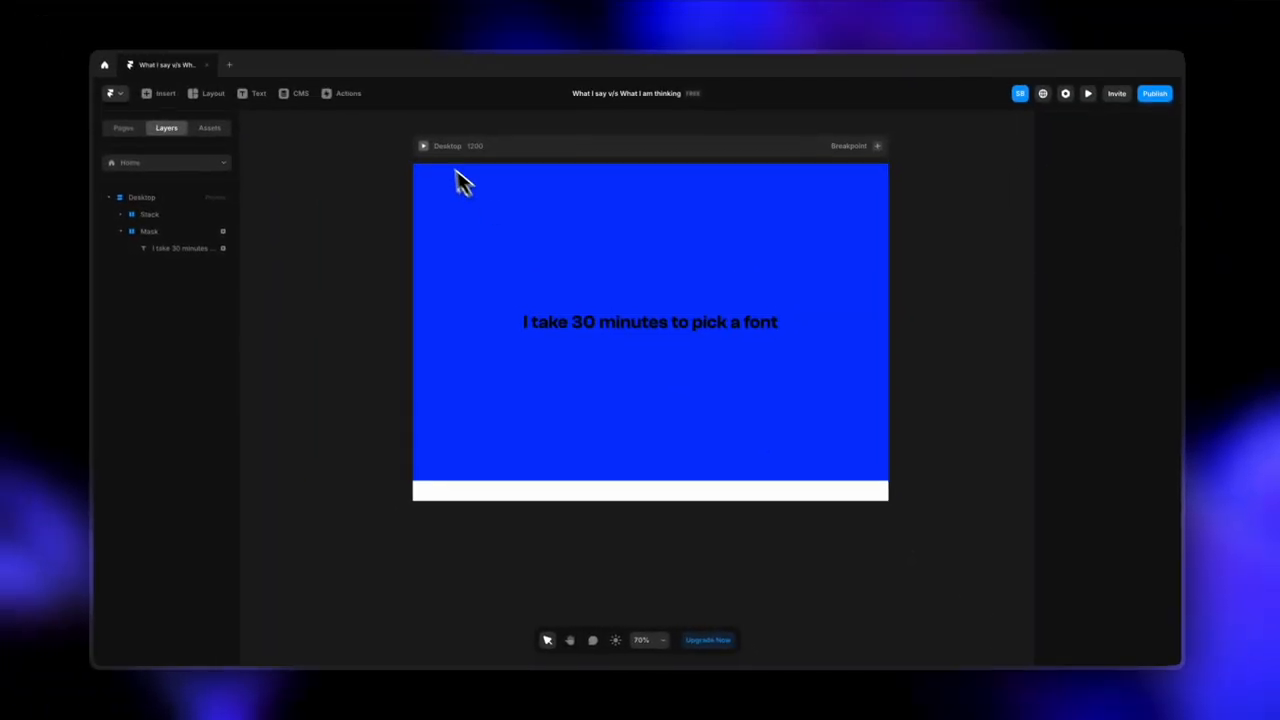
Make the masked headline #FFFFFF and preview the blue circle revealing it across the page.
click(1088, 94)
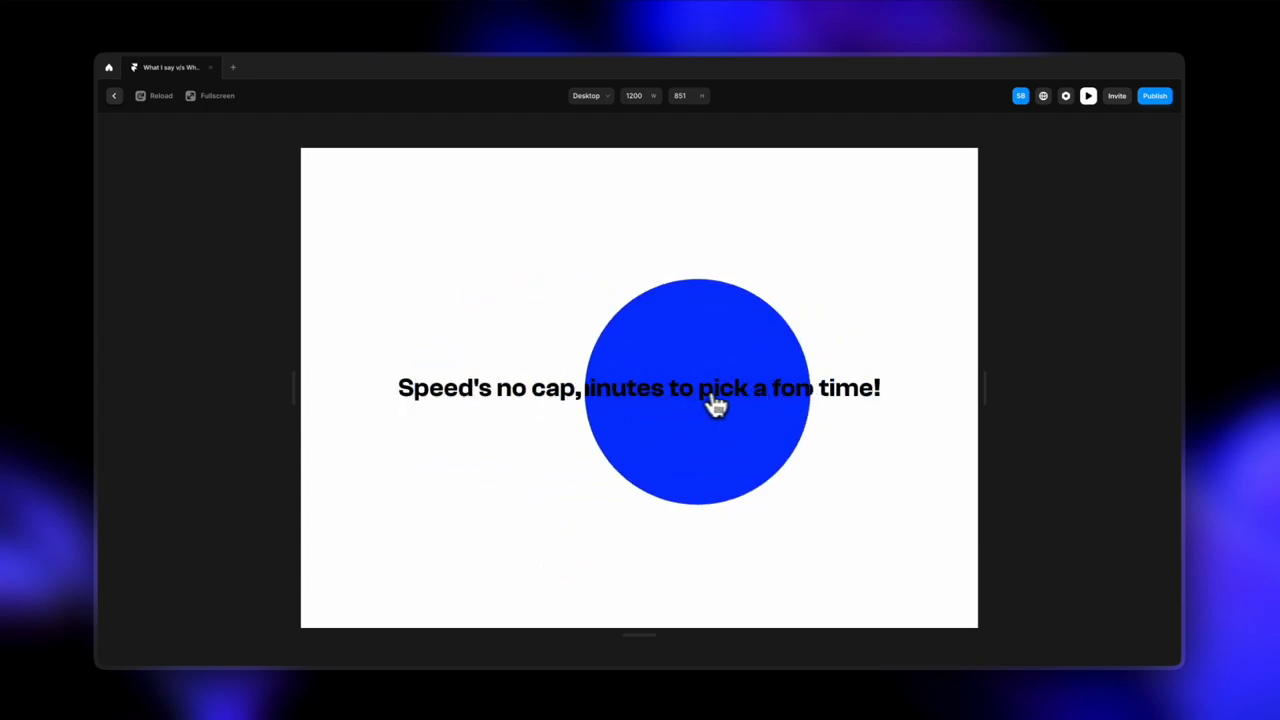
click(114, 96)
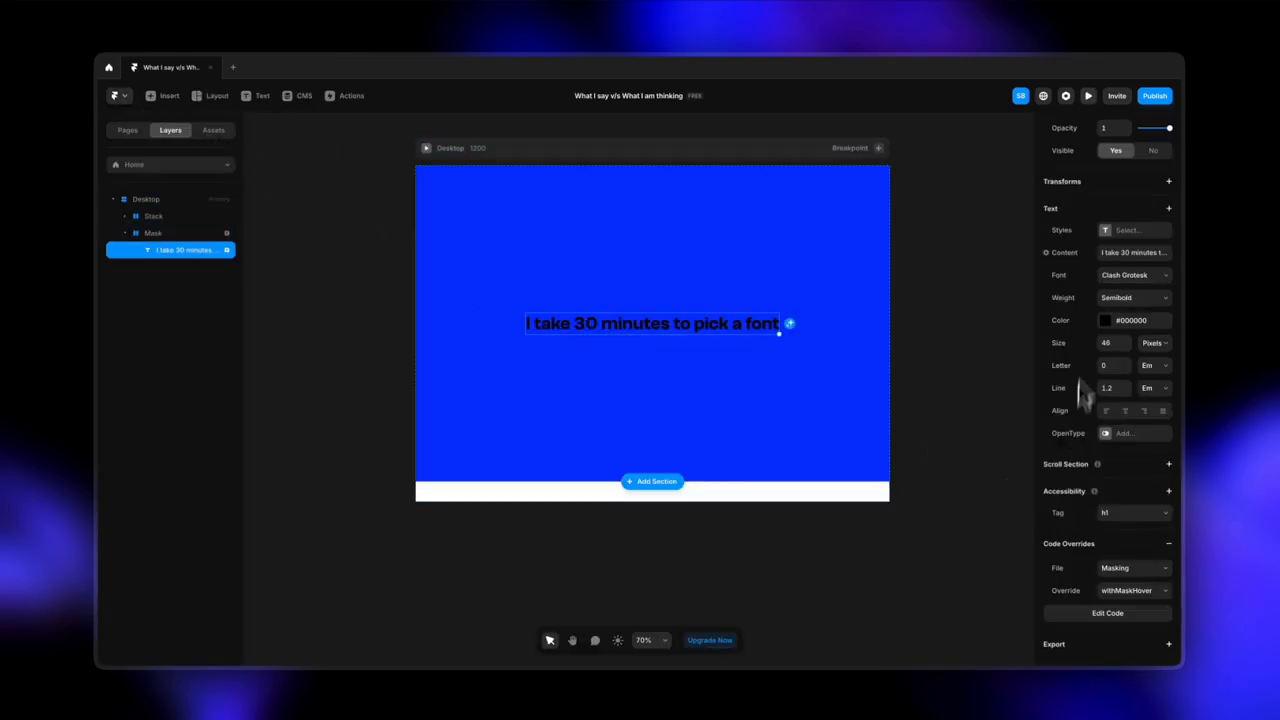
click(1104, 320)
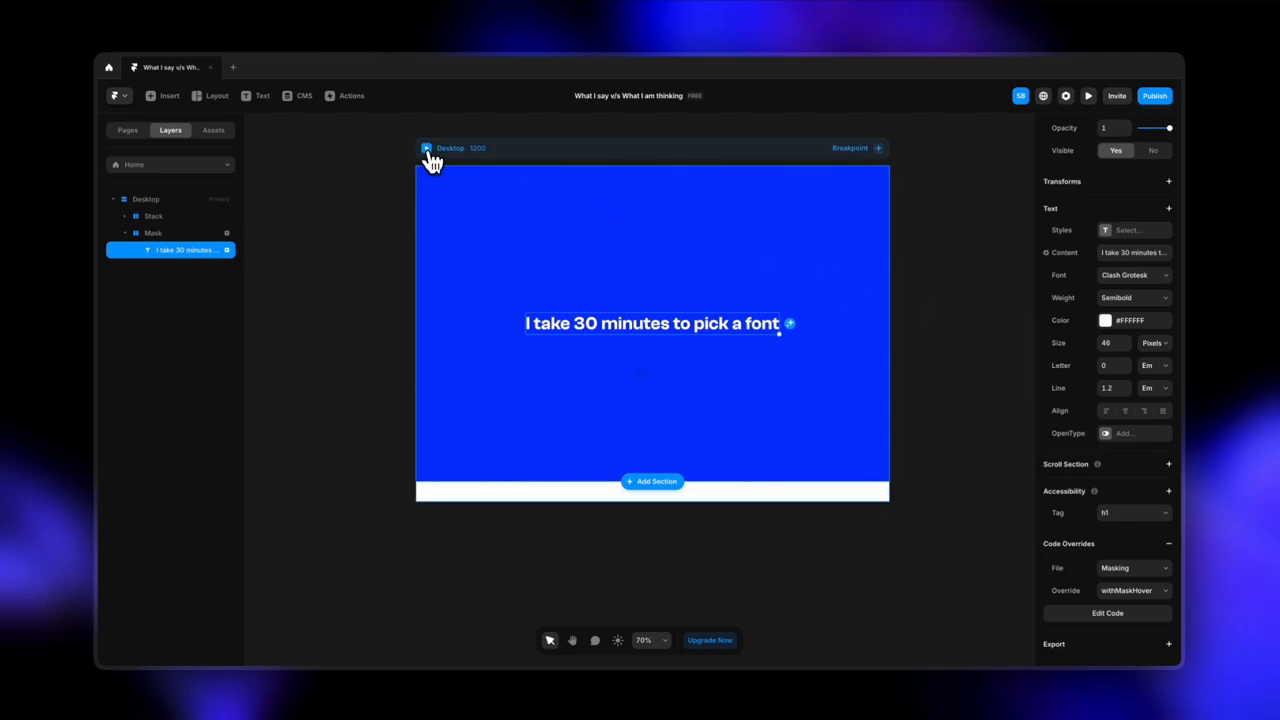
click(1088, 96)
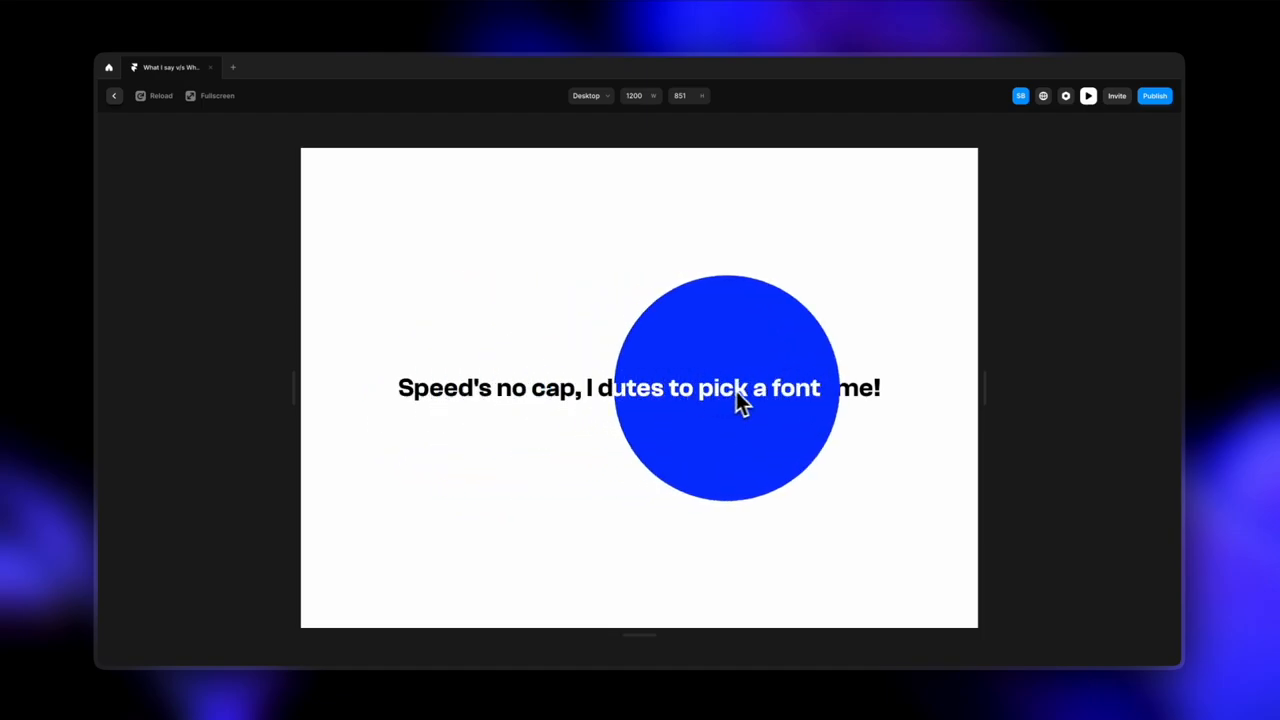
drag(728, 388, 456, 524)
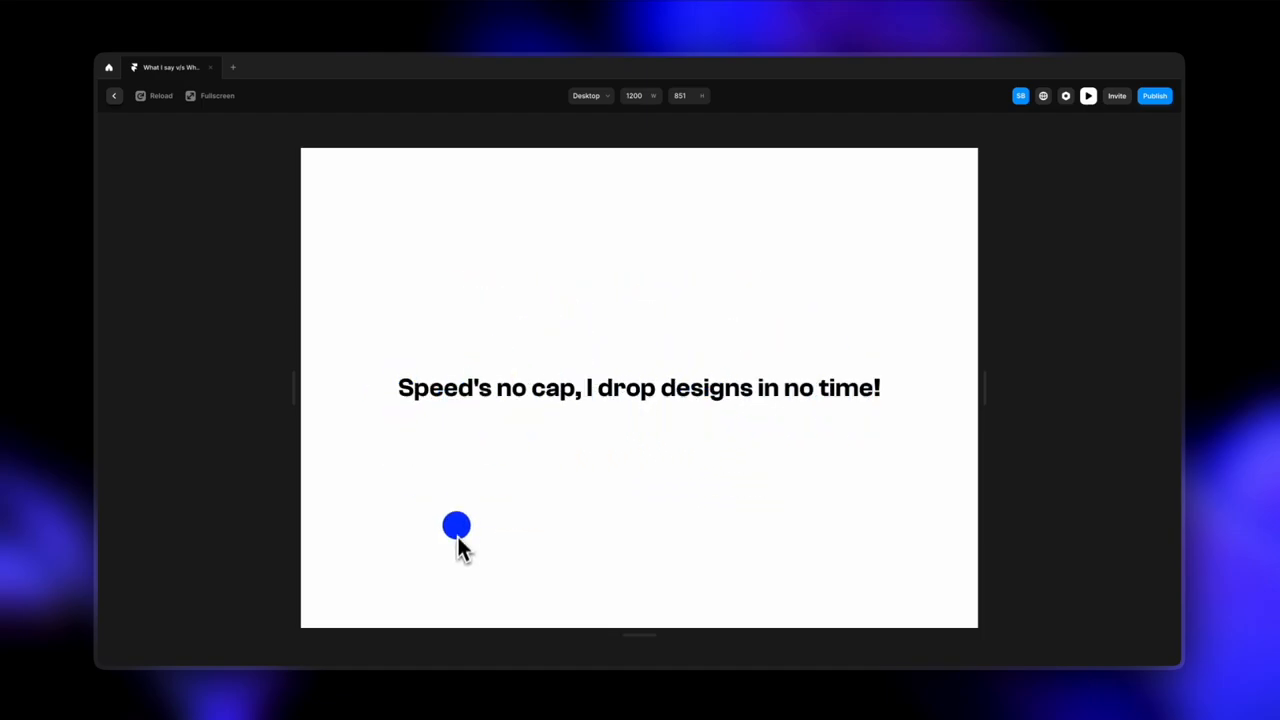